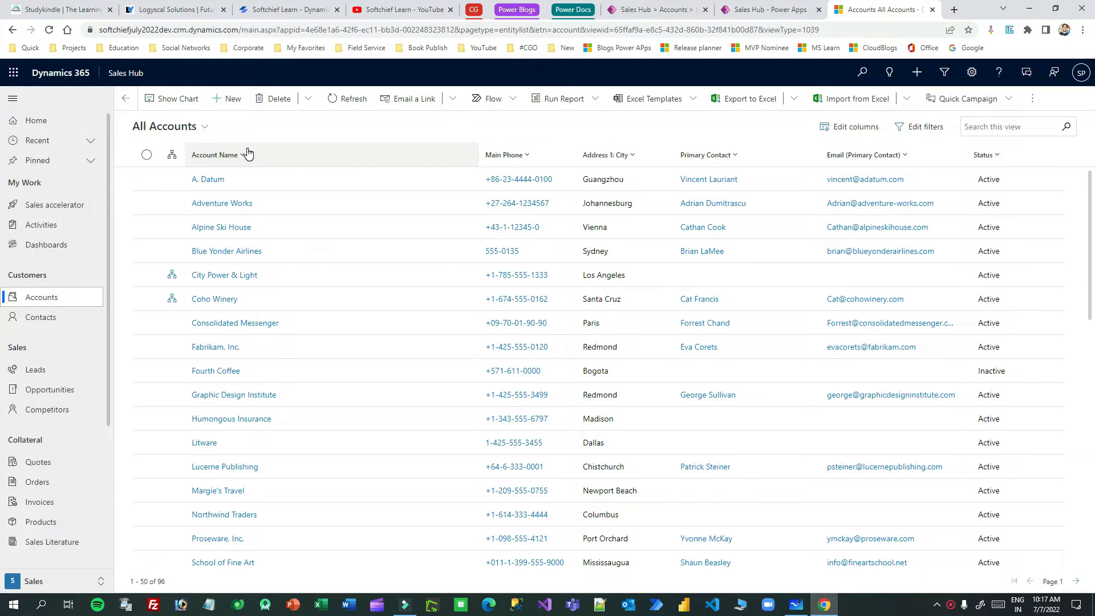
pyautogui.moveTo(271, 336)
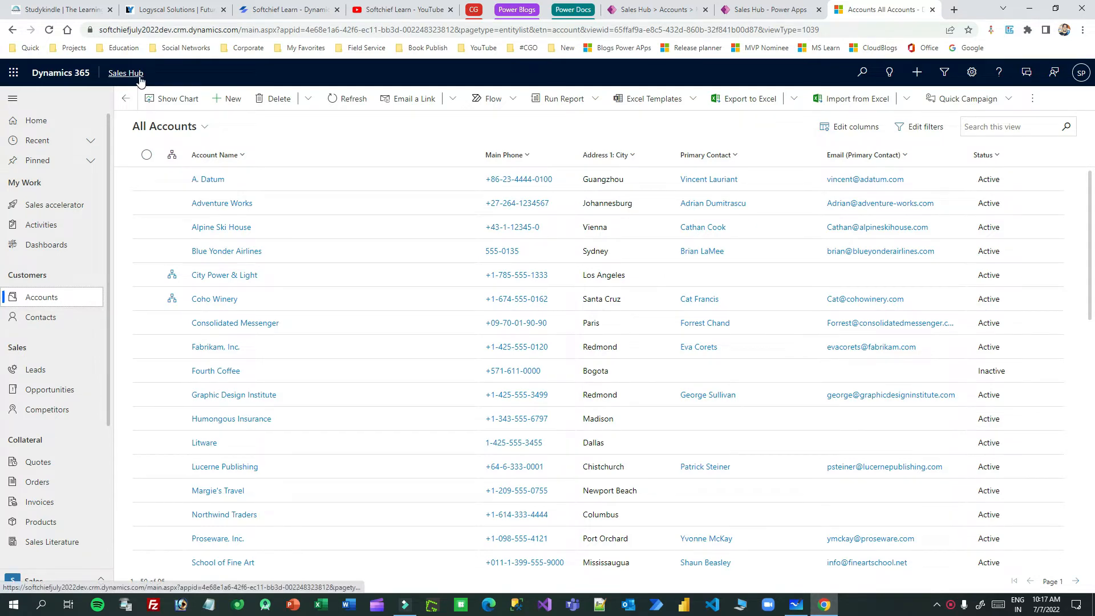
# - Open Accounts in Sales Hub and switch to the All Accounts with Ownership view
pyautogui.click(41, 296)
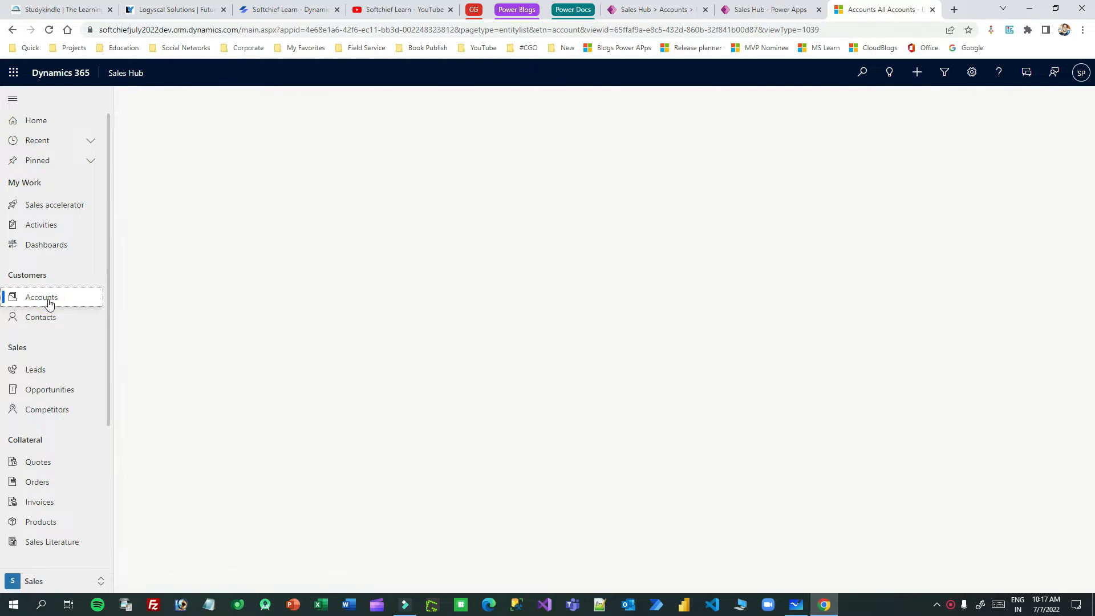
pyautogui.click(40, 296)
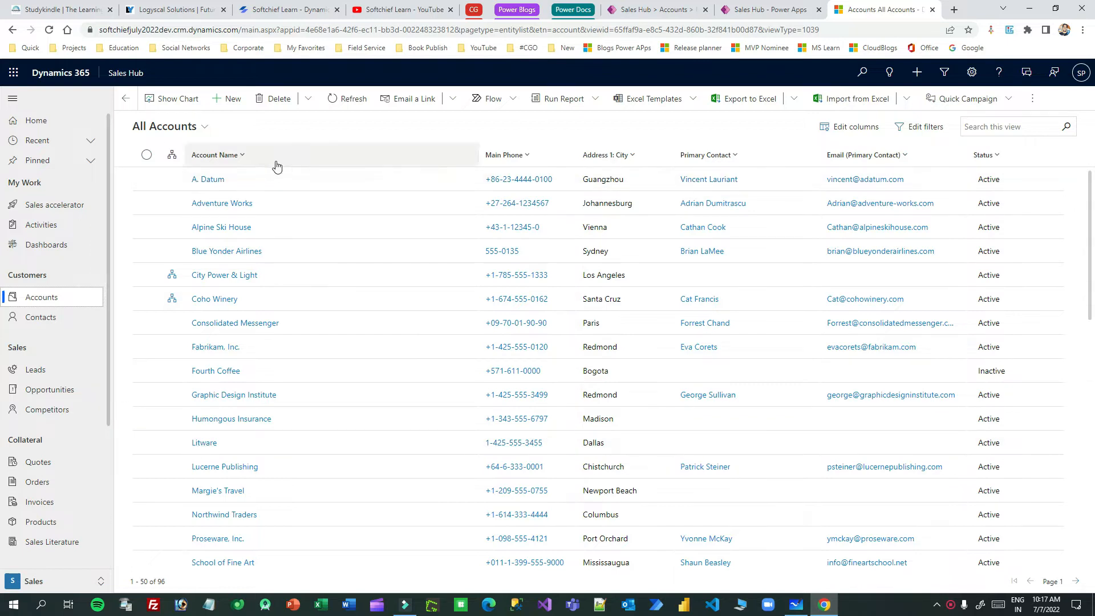
pyautogui.click(170, 126)
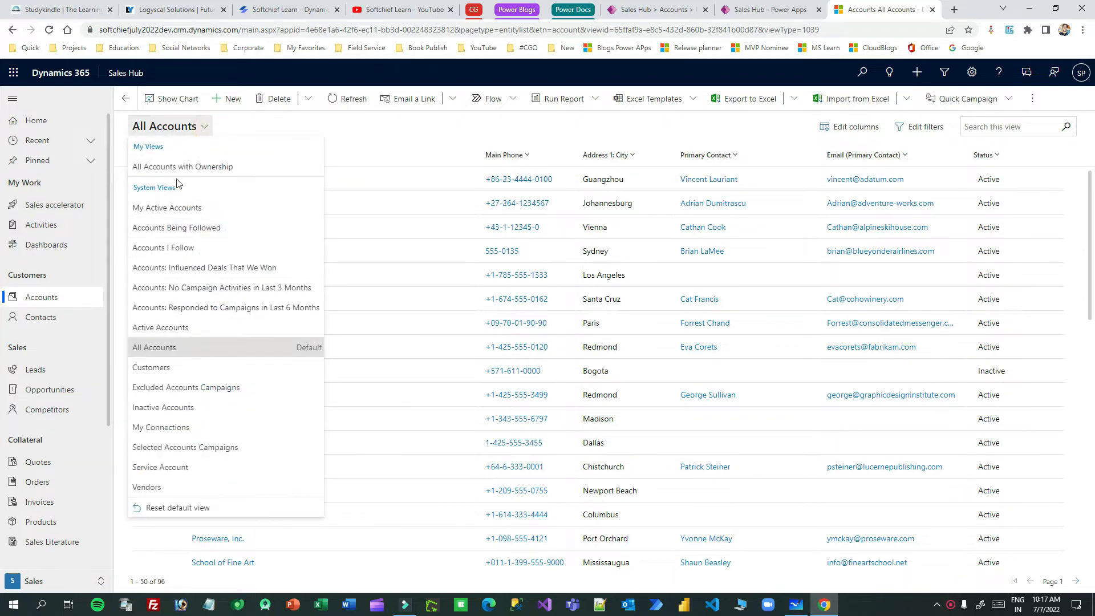
pyautogui.click(154, 347)
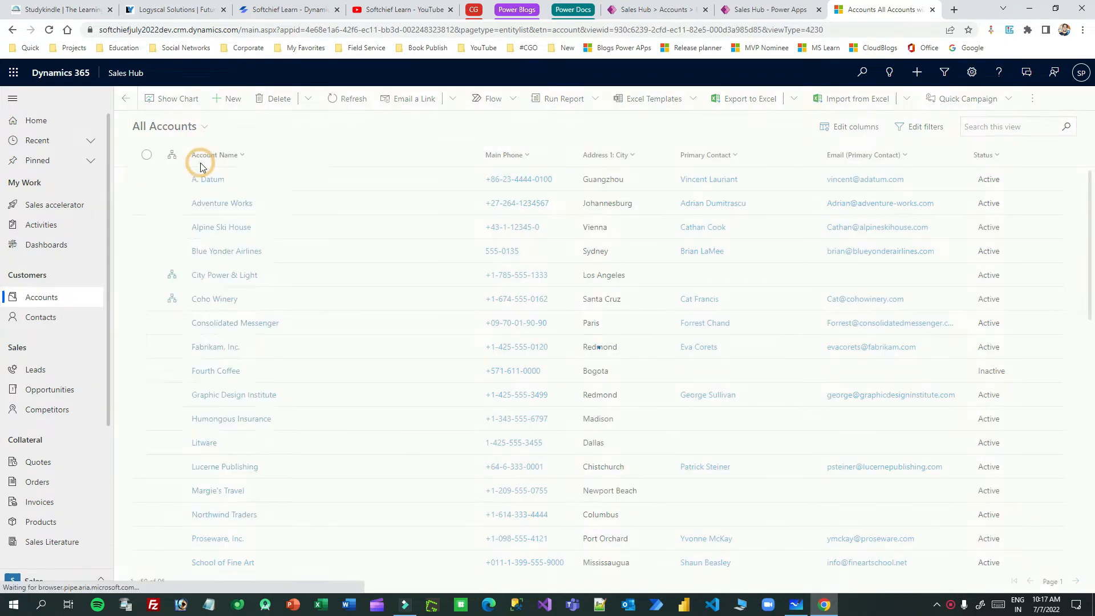
pyautogui.click(205, 126)
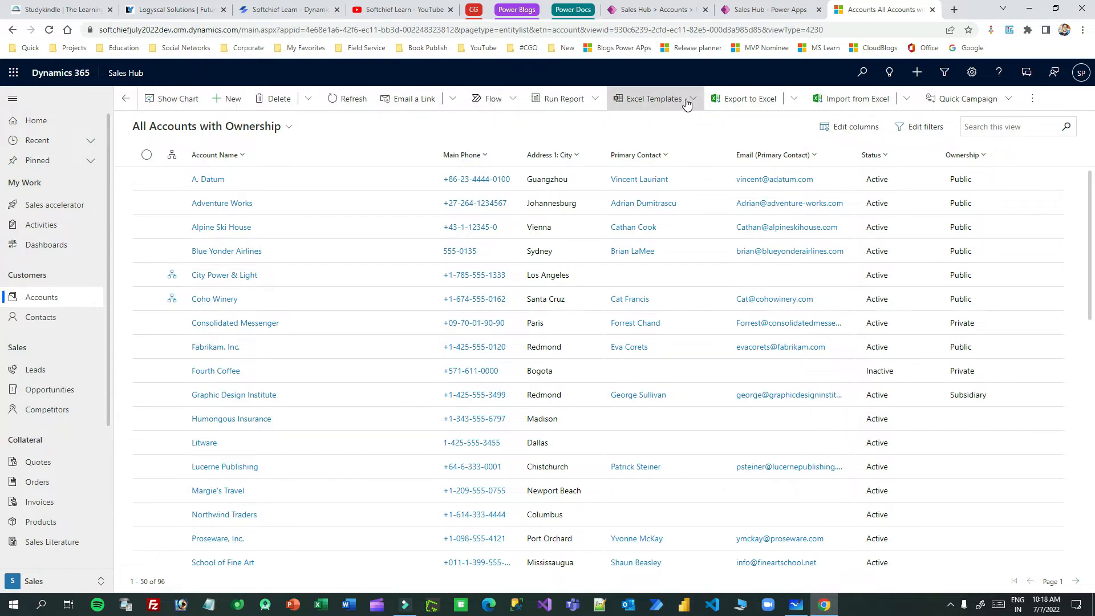
pyautogui.moveTo(198, 190)
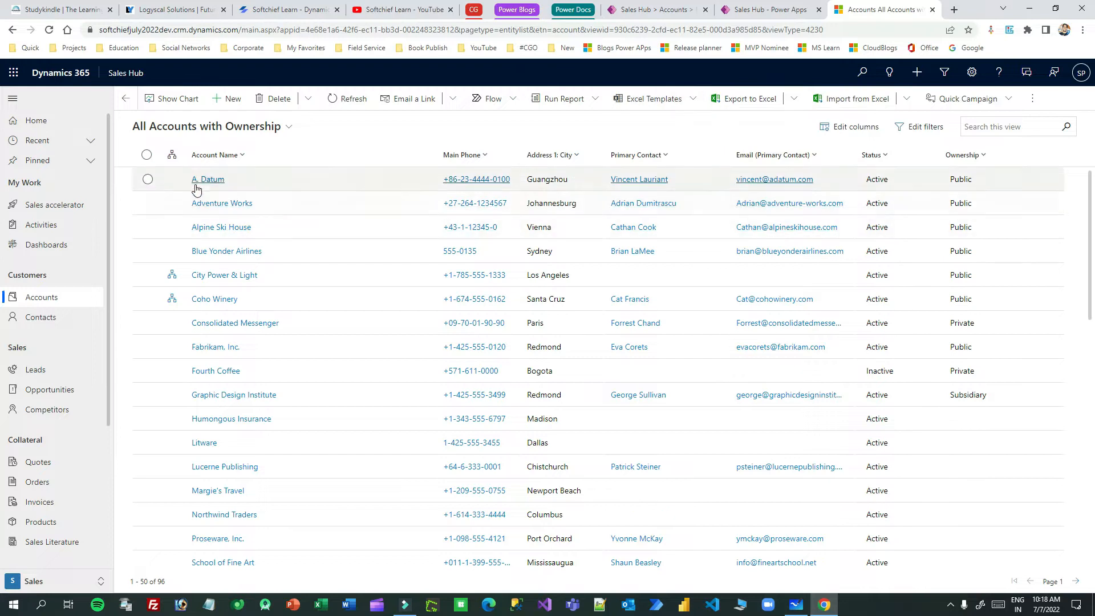
# - Open the A. Datum account record, then return to the All Accounts list
pyautogui.click(208, 179)
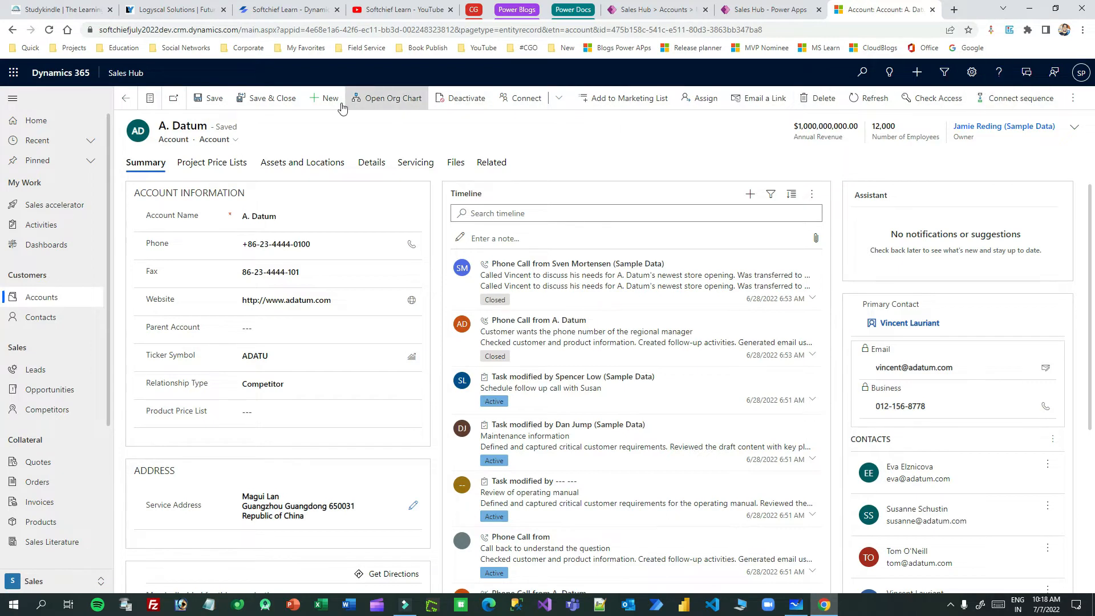
pyautogui.moveTo(79, 297)
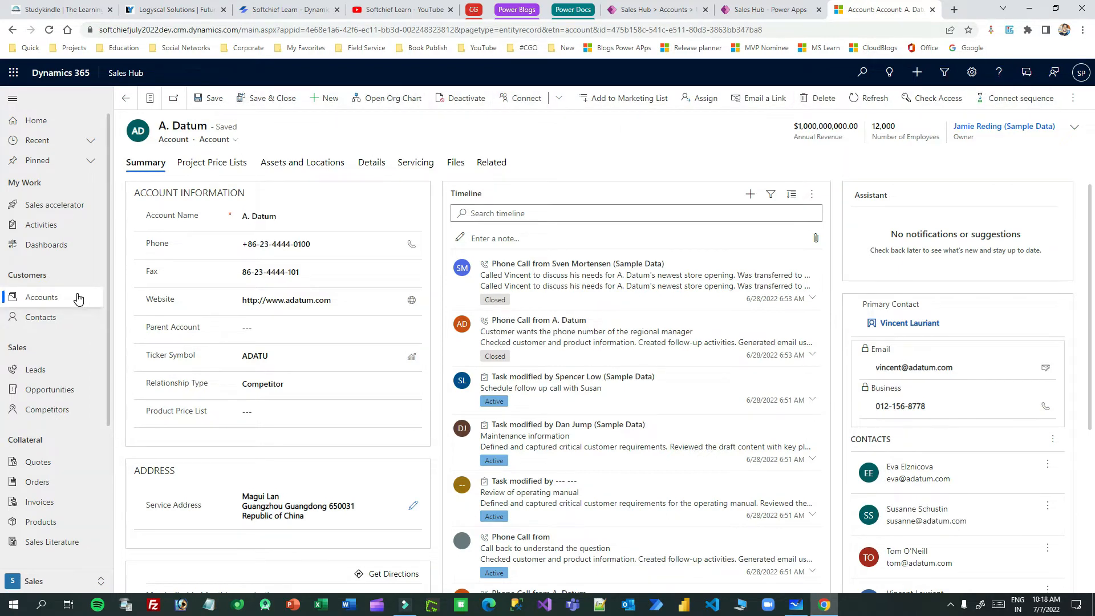
pyautogui.click(41, 297)
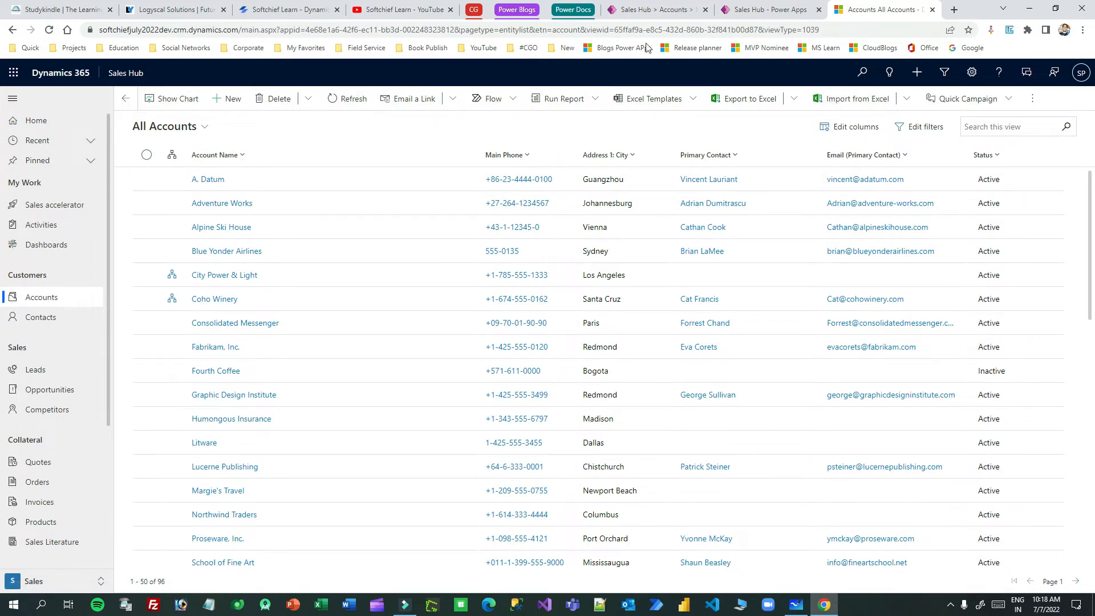
pyautogui.moveTo(655, 9)
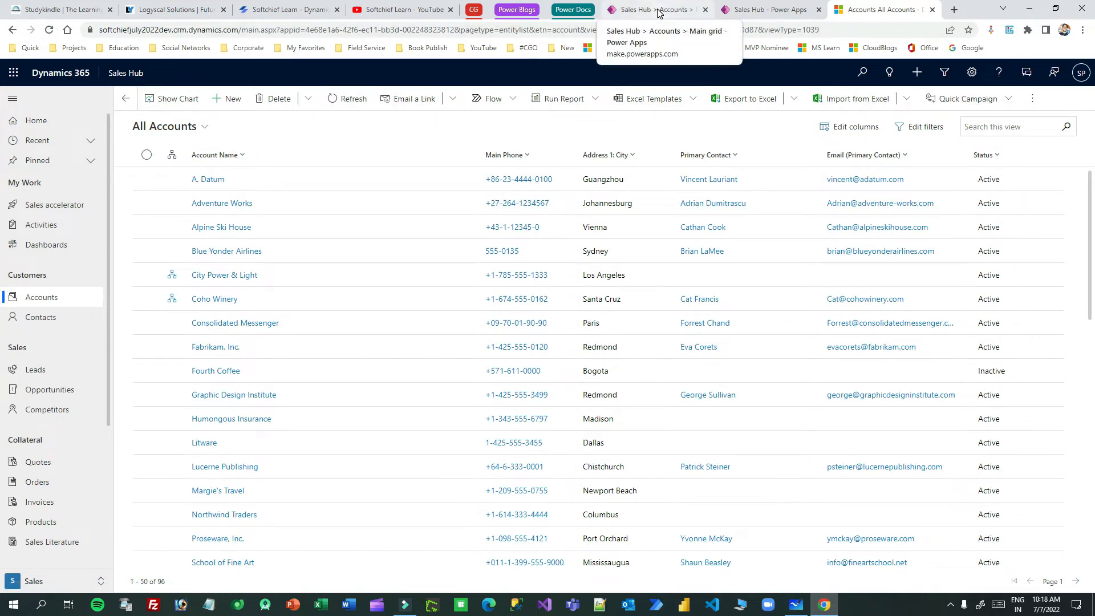
# - Switch to the YouTube tab showing the Softchief Learn channel page
pyautogui.click(402, 9)
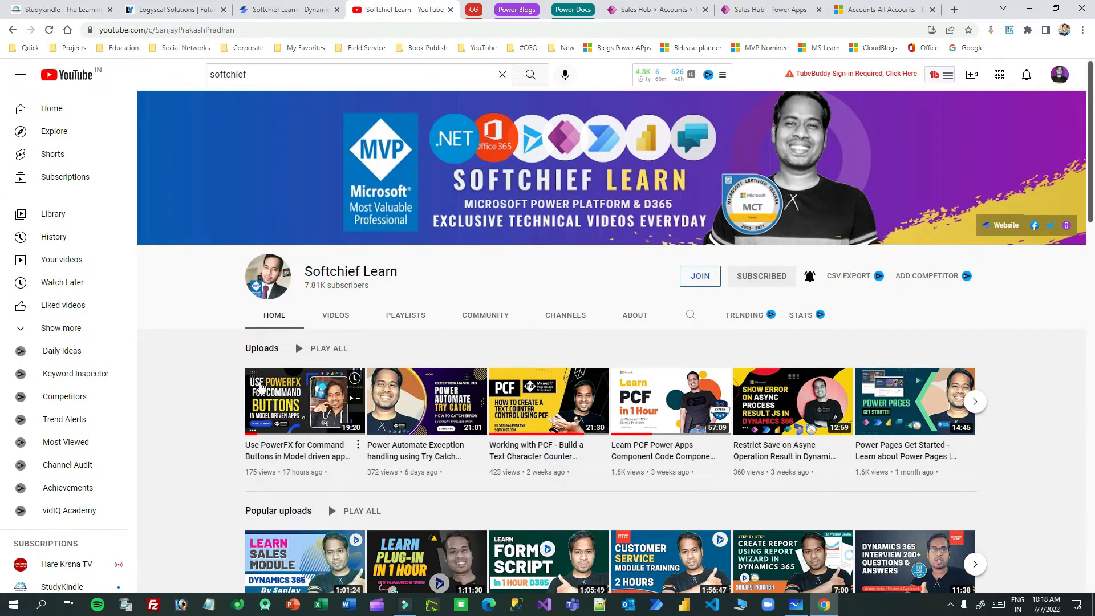
pyautogui.moveTo(283, 412)
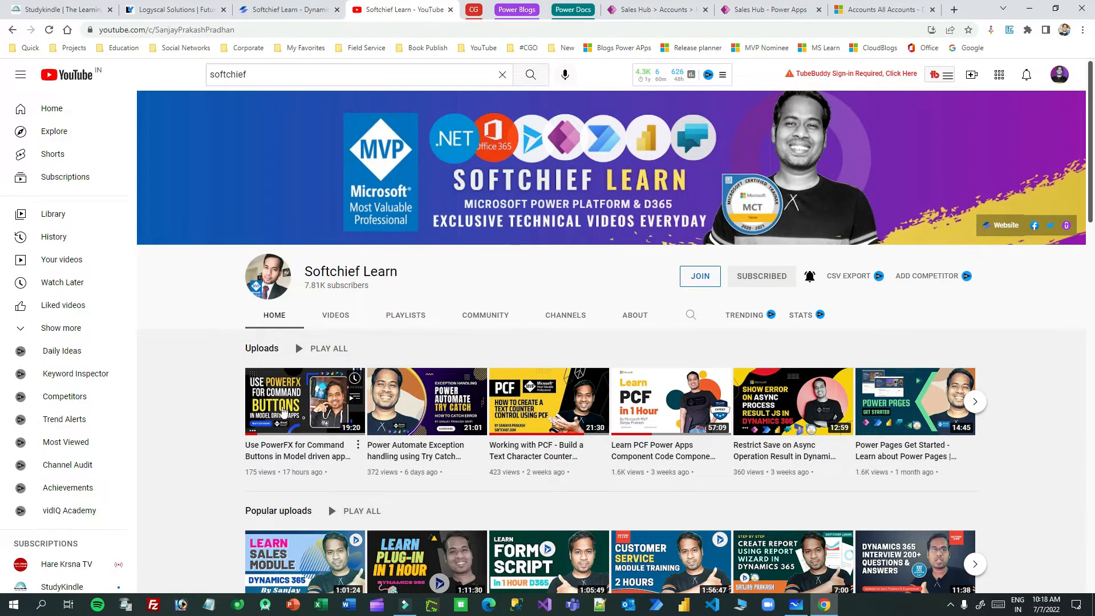
pyautogui.moveTo(283, 405)
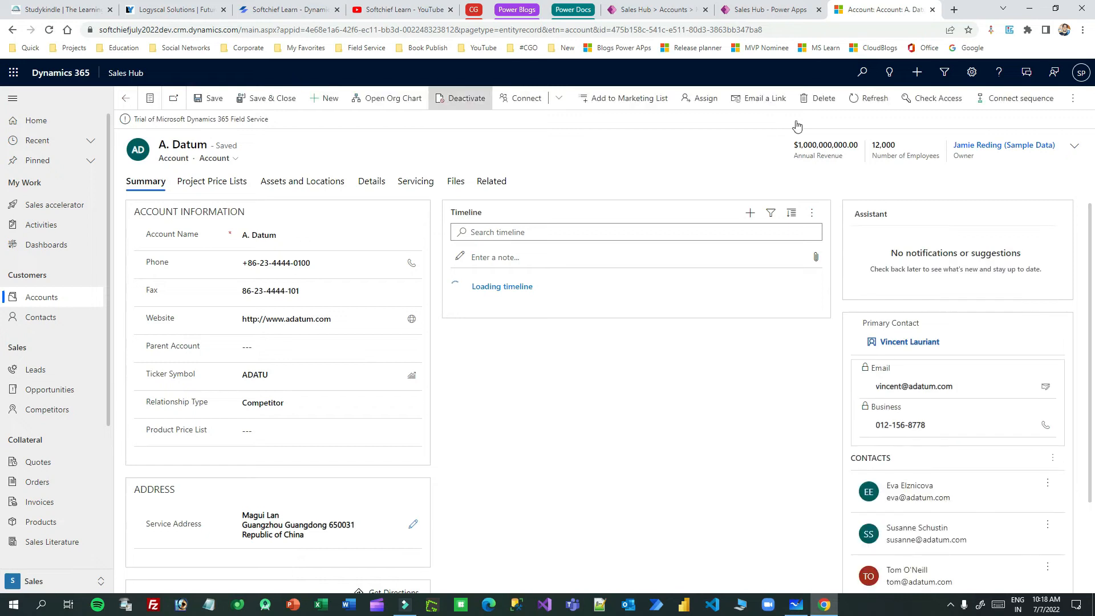
# - Return to the accounts list and select Alpine Ski House and Blue Yonder Airlines
pyautogui.click(41, 297)
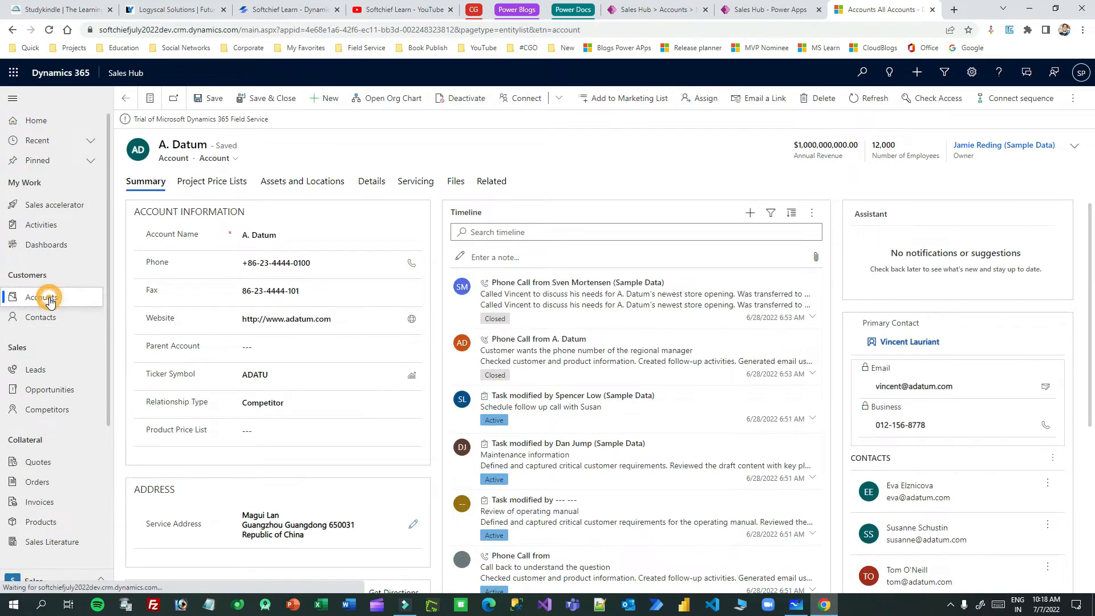
pyautogui.click(42, 297)
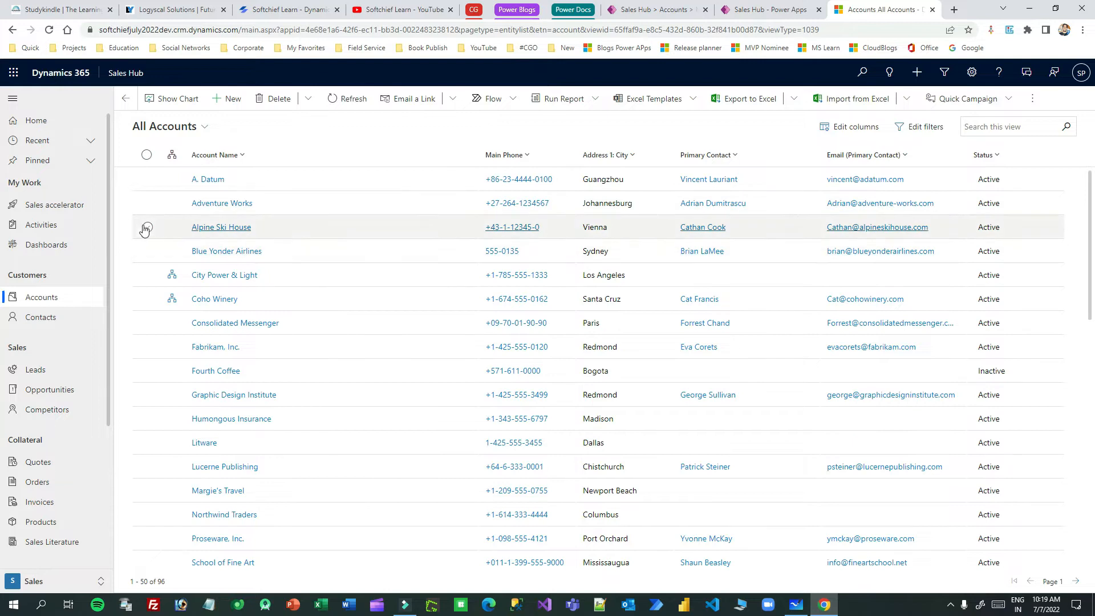
pyautogui.click(146, 227)
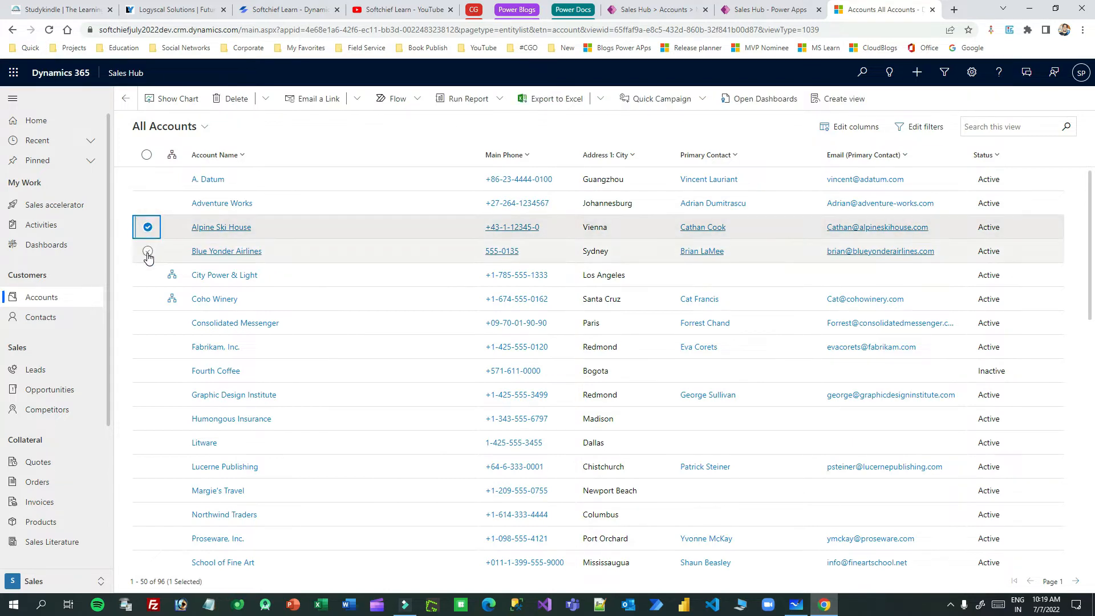
pyautogui.click(146, 251)
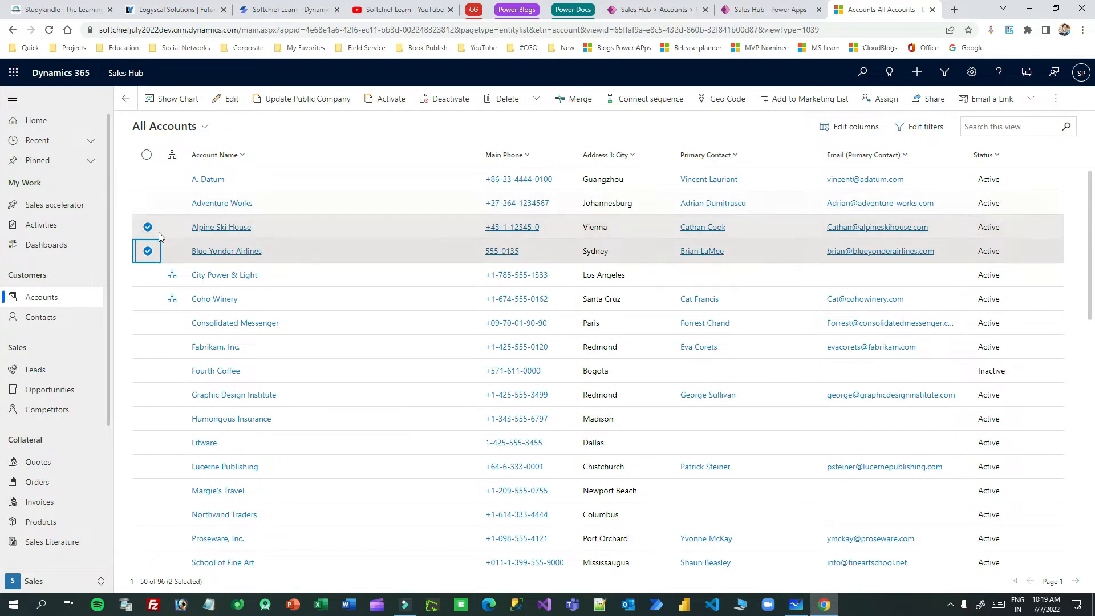
pyautogui.click(147, 227)
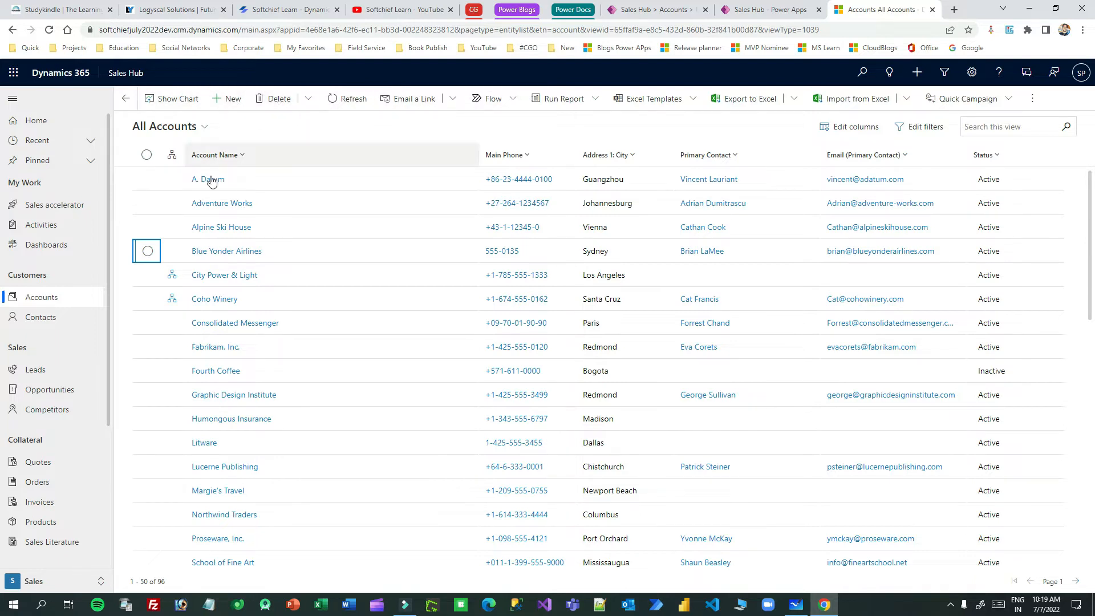
pyautogui.click(147, 251)
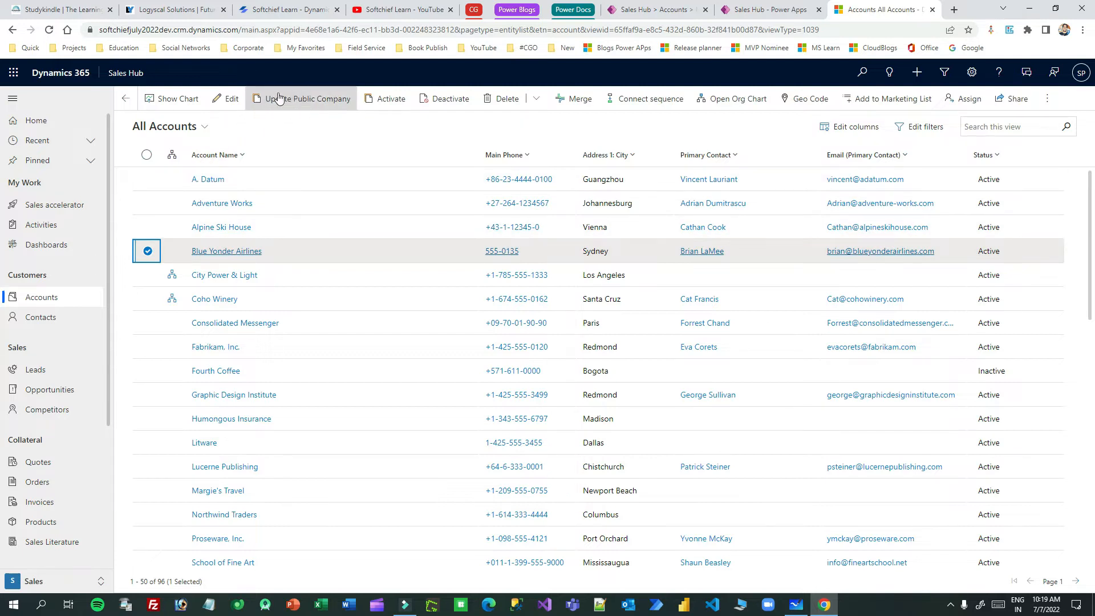
pyautogui.moveTo(308, 97)
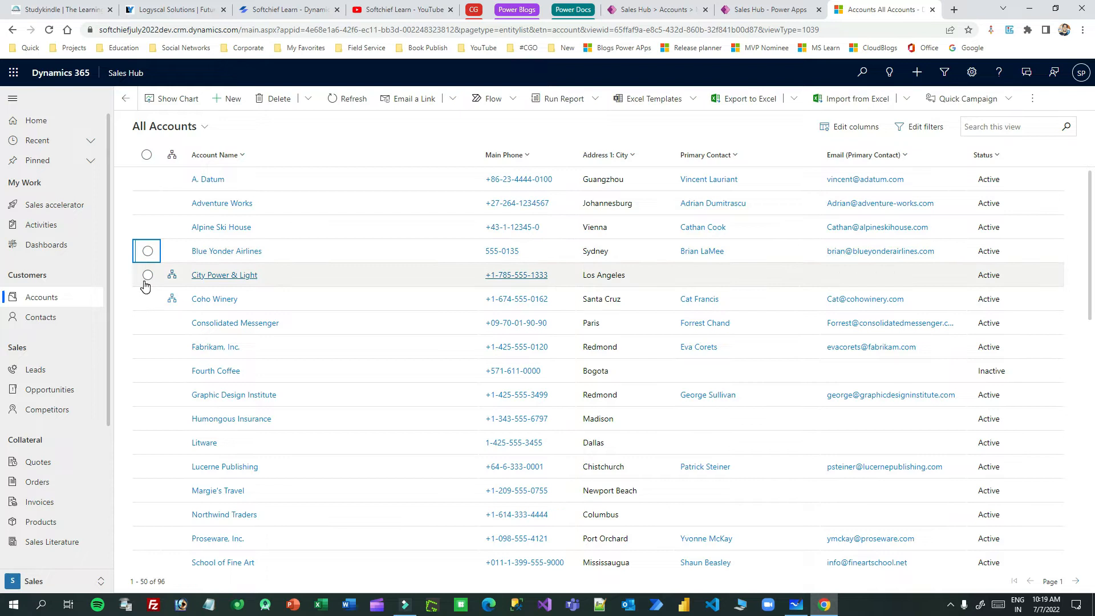
pyautogui.click(147, 227)
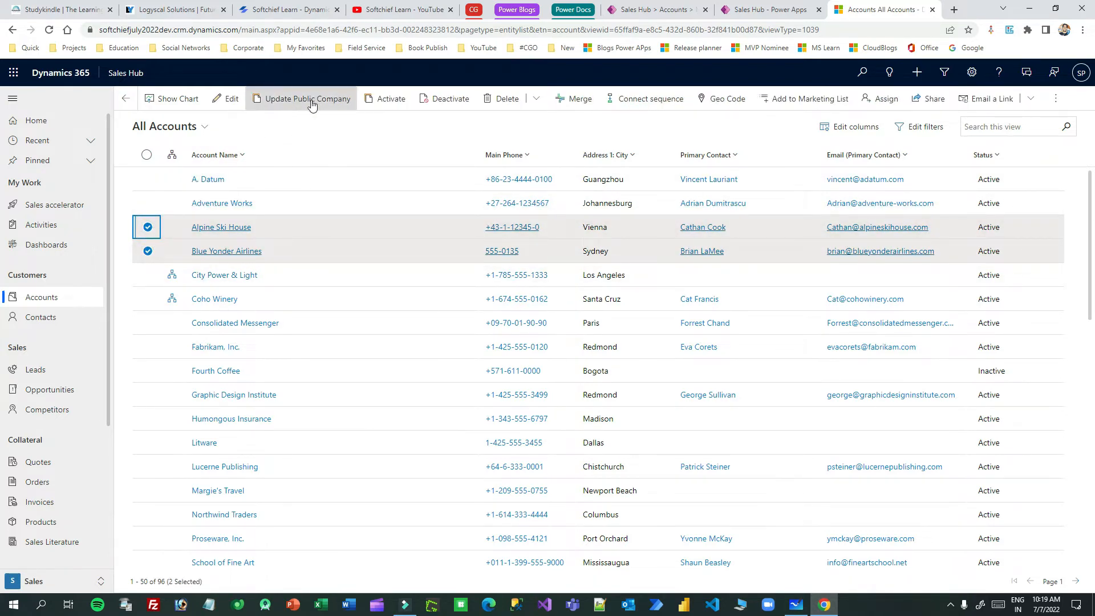
pyautogui.moveTo(312, 104)
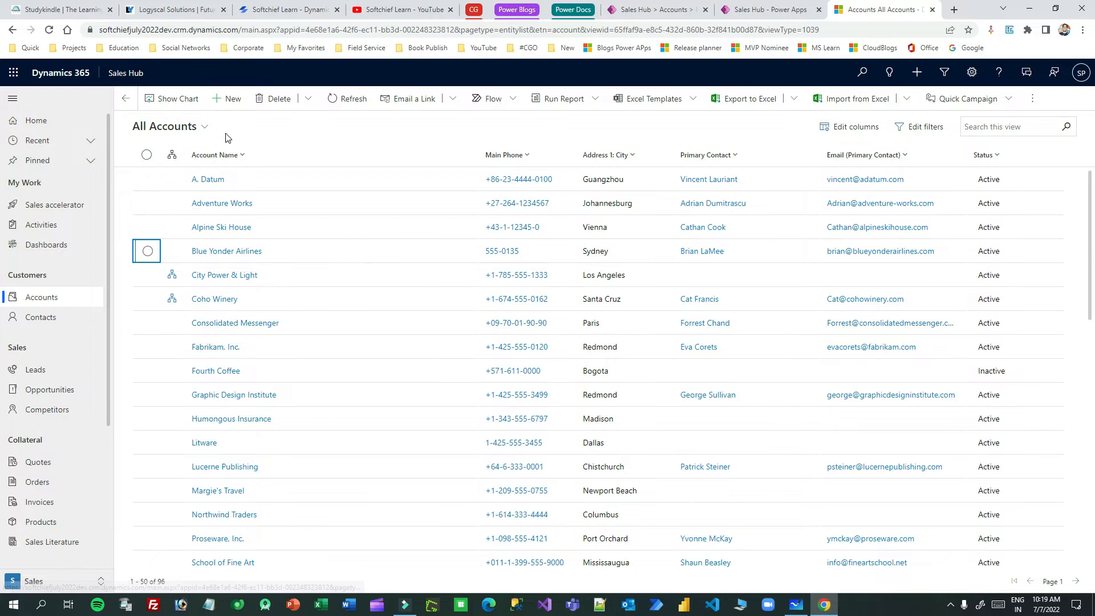
# - Switch to the ownership view and select the Litware account
pyautogui.click(206, 127)
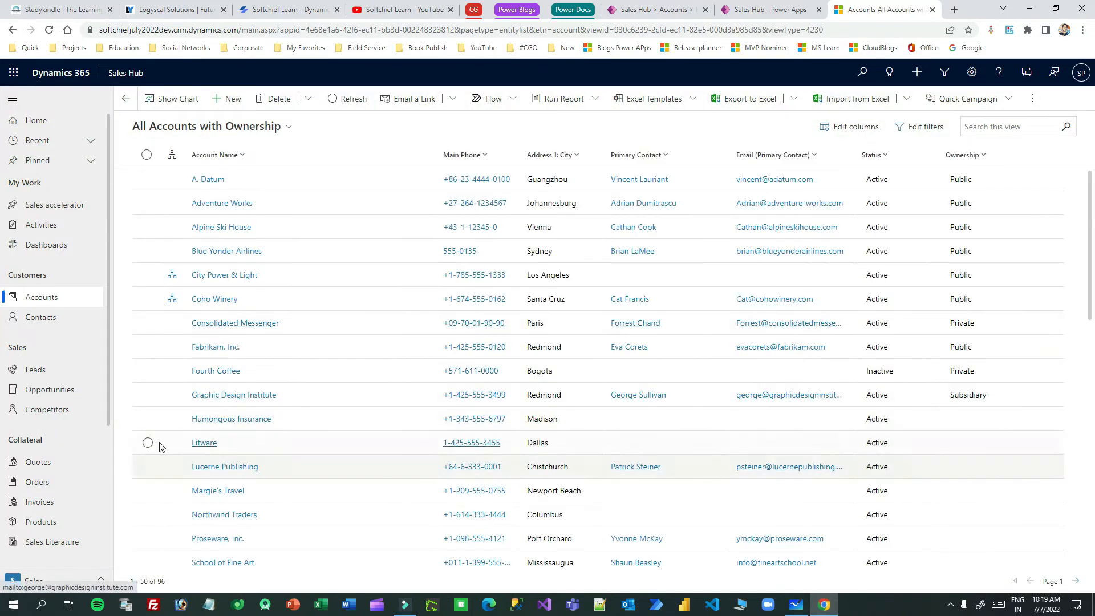
pyautogui.click(147, 442)
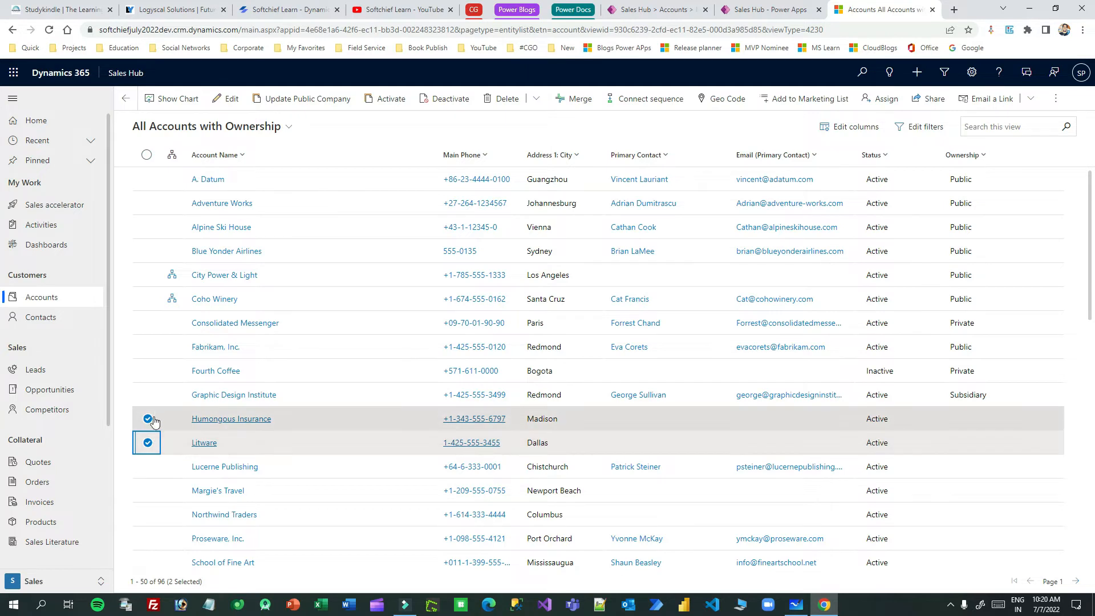
pyautogui.moveTo(301, 97)
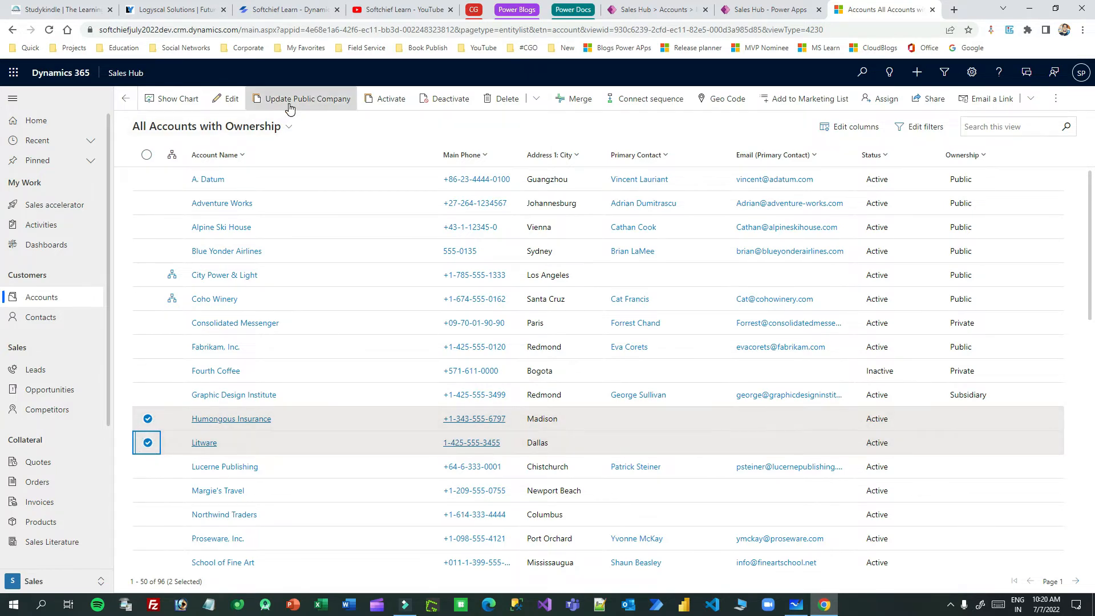
pyautogui.moveTo(306, 98)
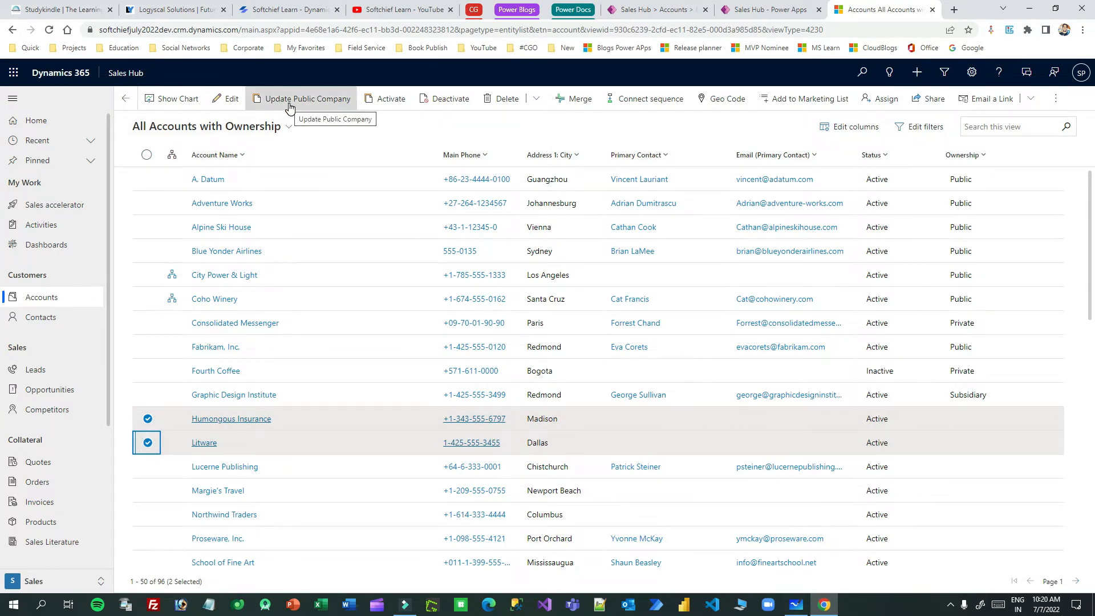
pyautogui.moveTo(301, 109)
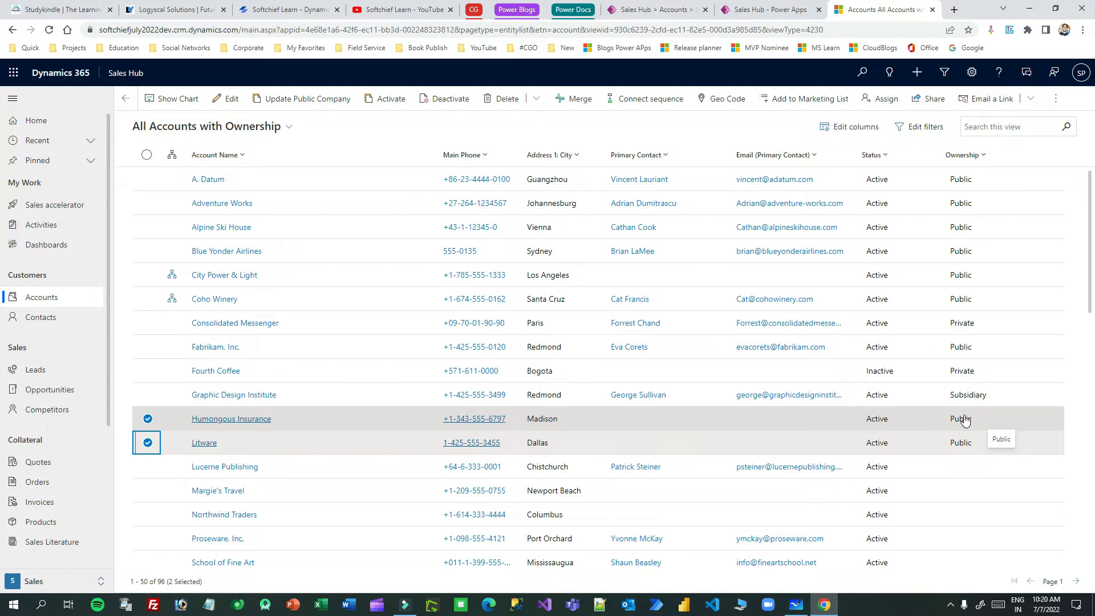
pyautogui.moveTo(324, 131)
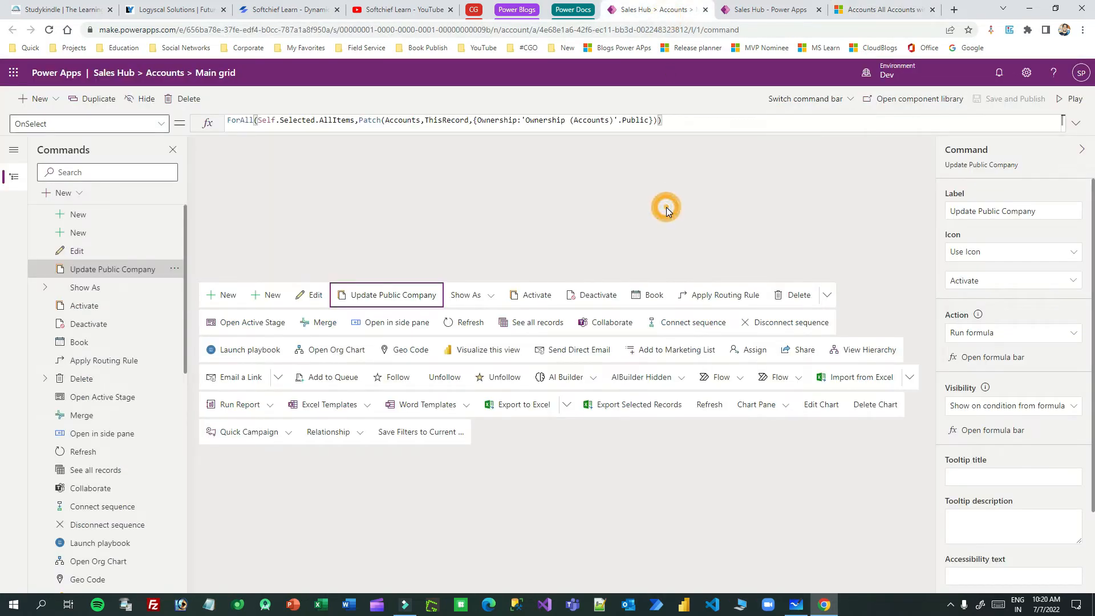
pyautogui.click(807, 98)
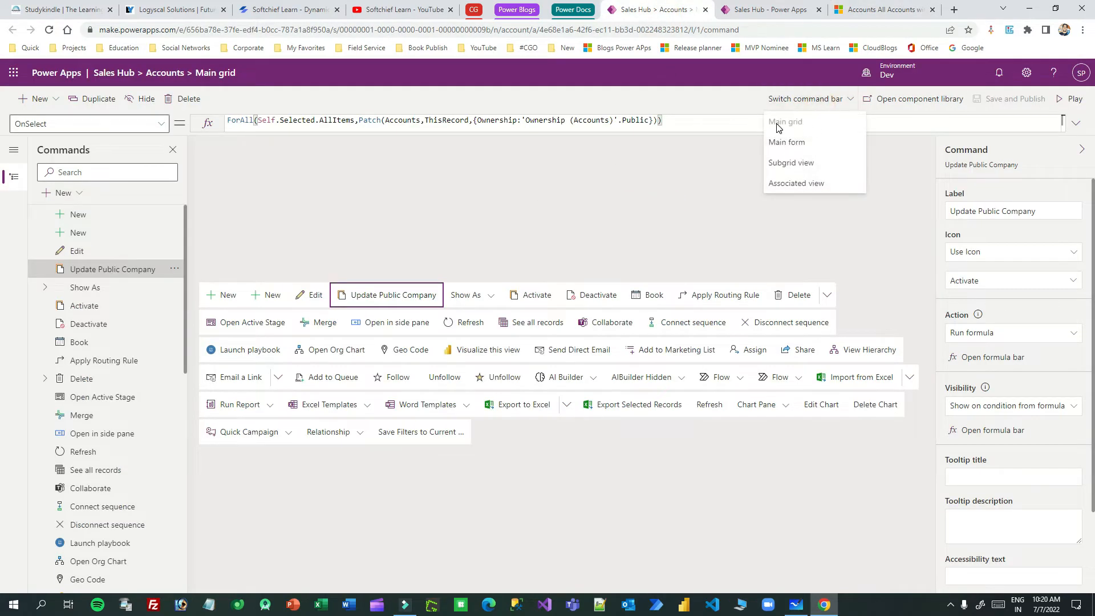
pyautogui.moveTo(795, 128)
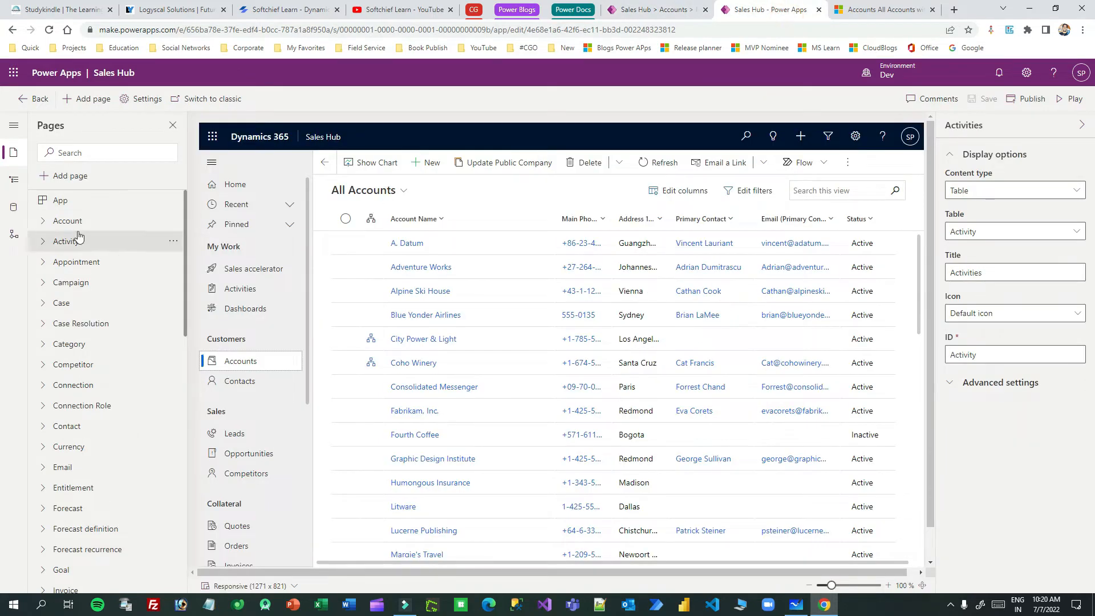
pyautogui.moveTo(119, 258)
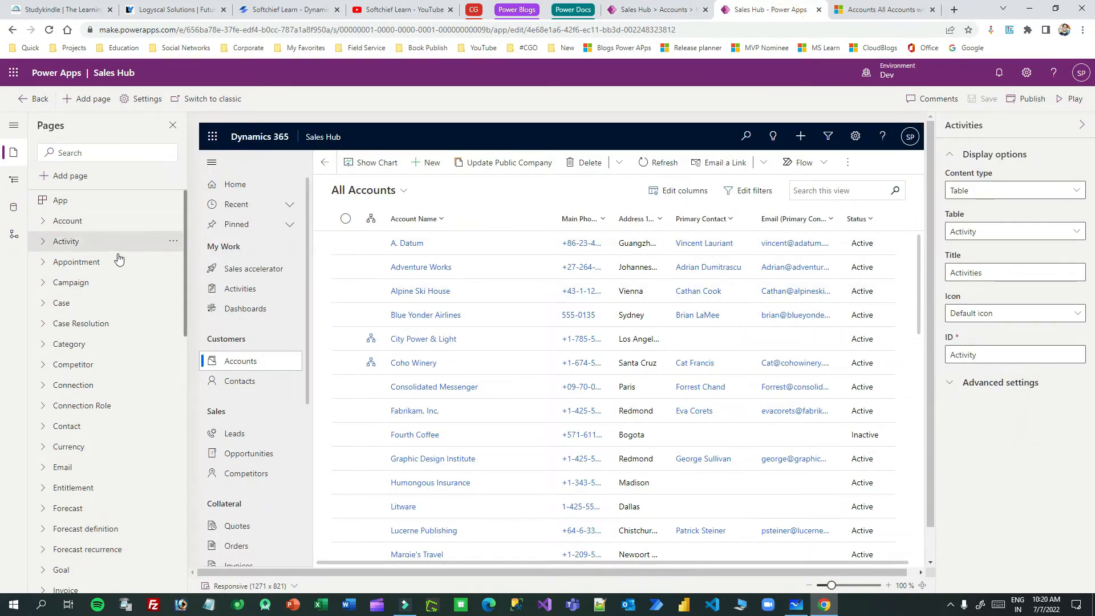
pyautogui.click(171, 224)
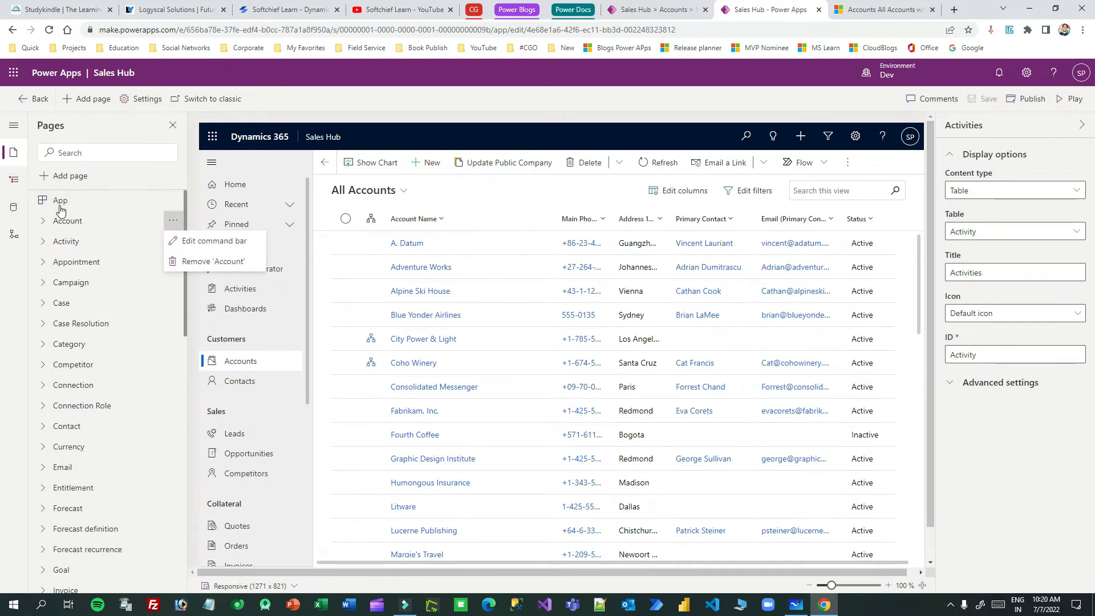
pyautogui.moveTo(108, 364)
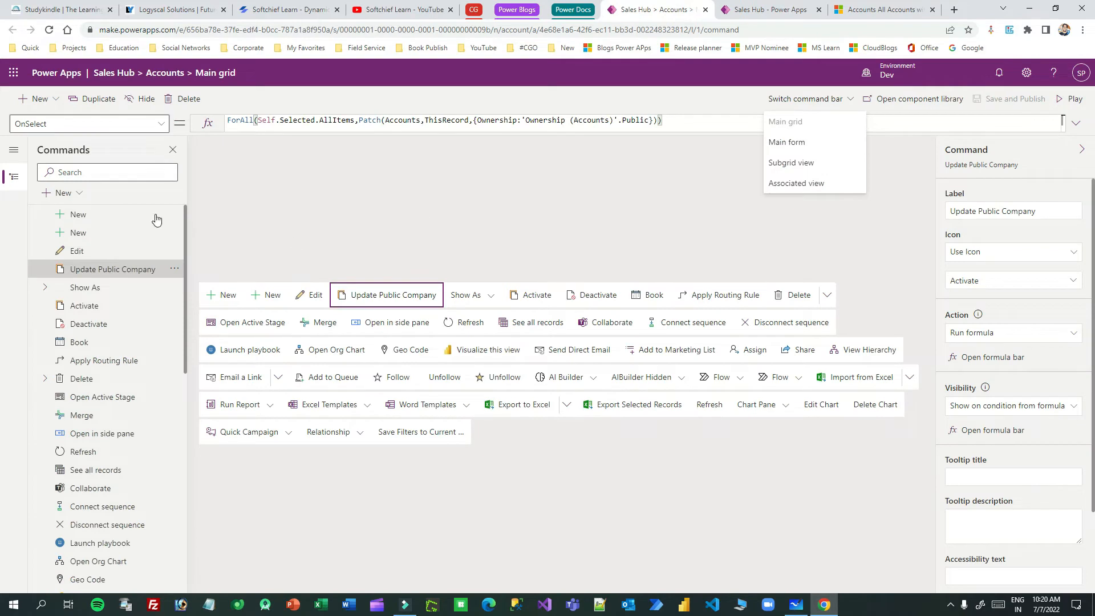
pyautogui.click(63, 193)
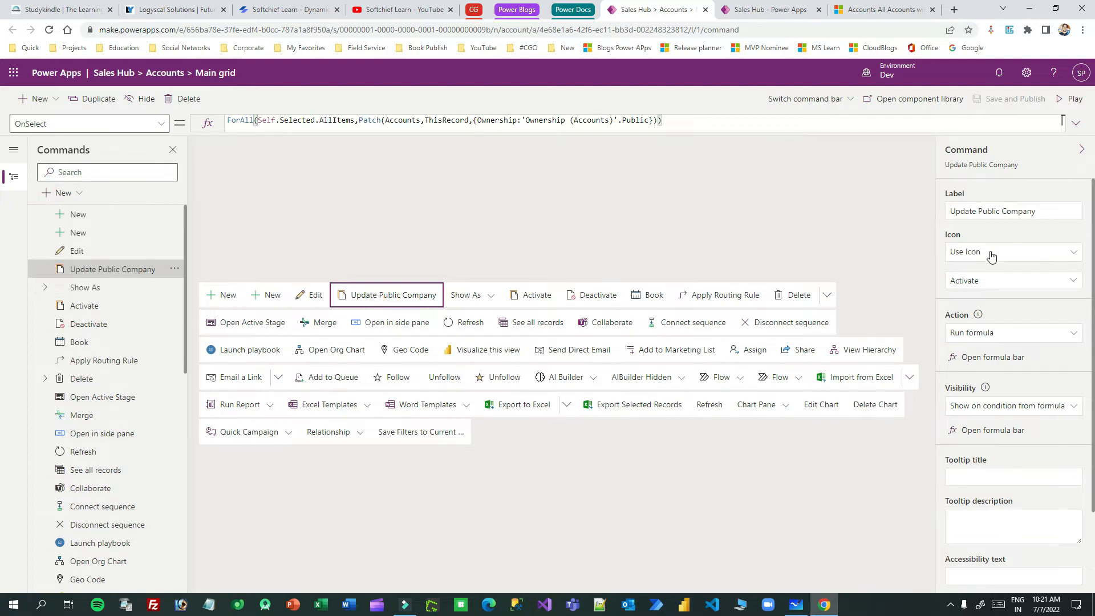
pyautogui.scroll(-3)
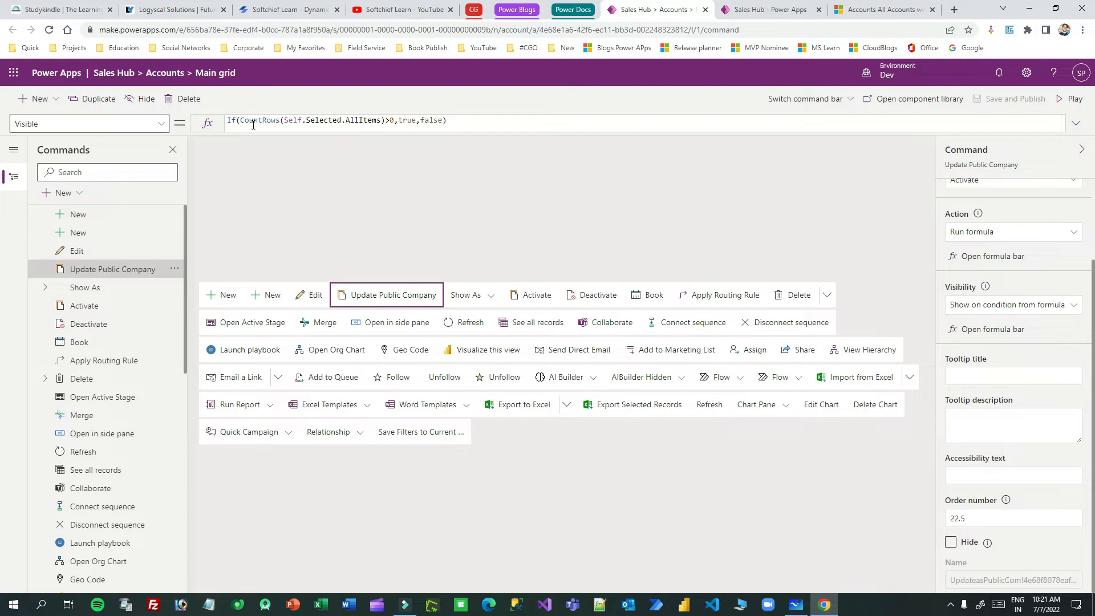
# - Review the visibility formula If(CountRows(Self.Selected.AllItems)>0,true,false), highlighting CountRows and 0
pyautogui.click(273, 120)
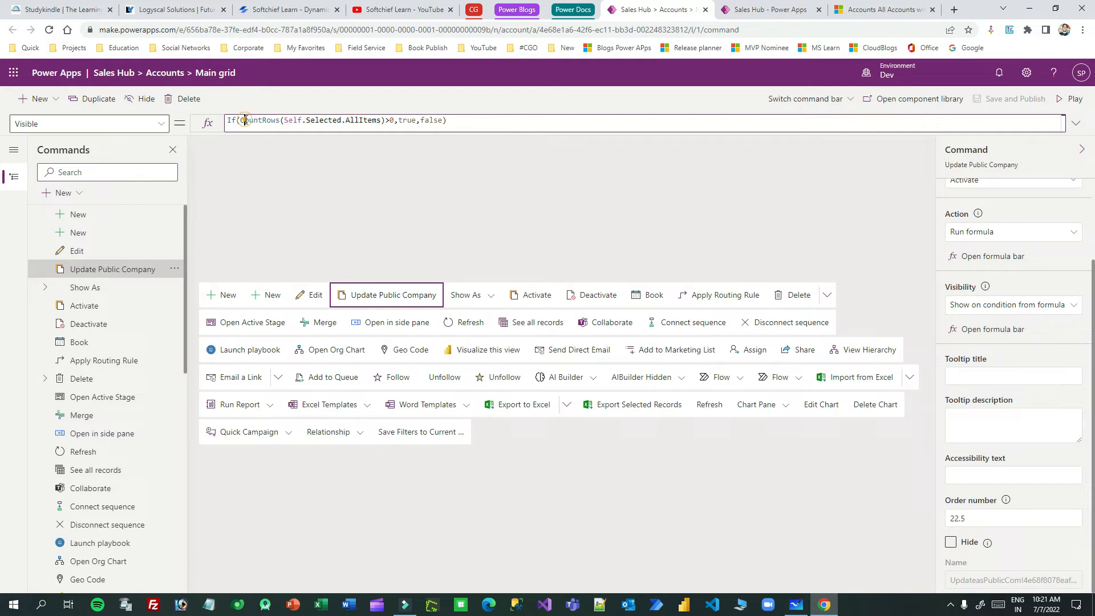
pyautogui.doubleClick(259, 121)
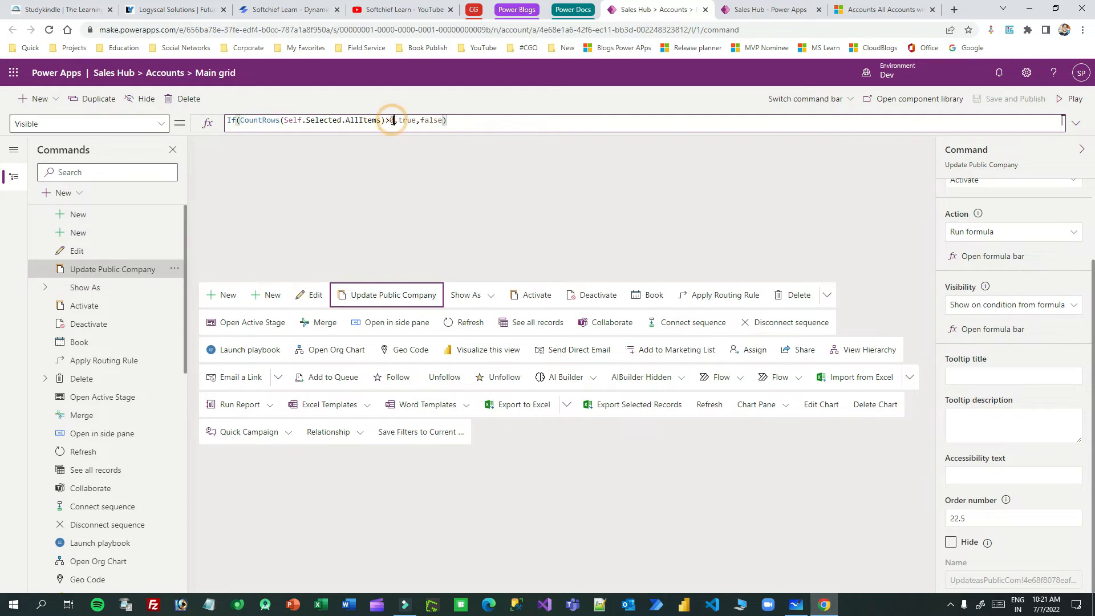
pyautogui.doubleClick(407, 120)
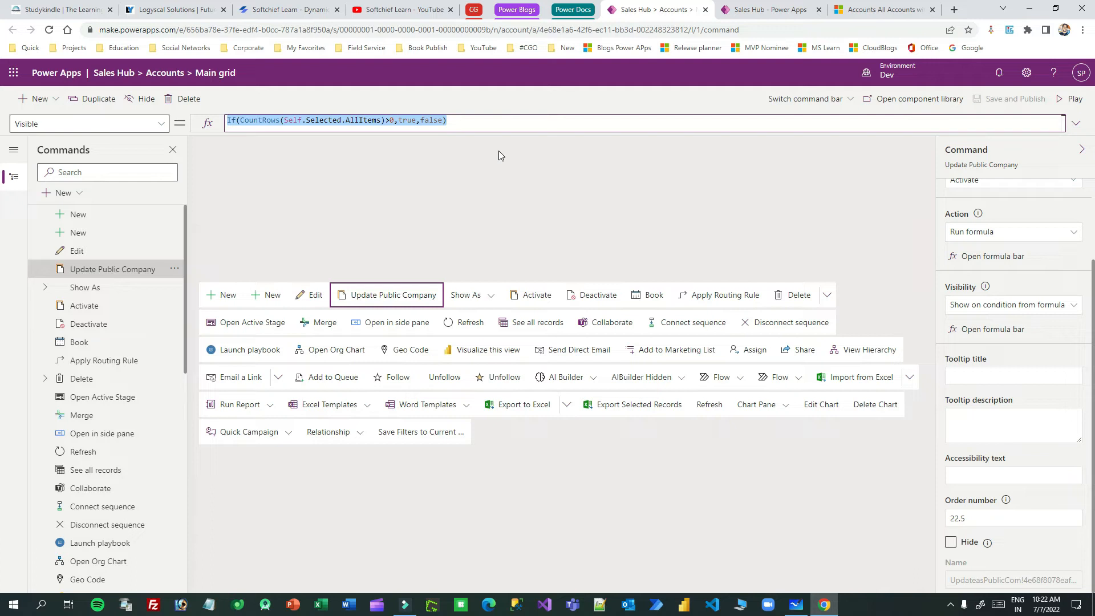
pyautogui.moveTo(473, 144)
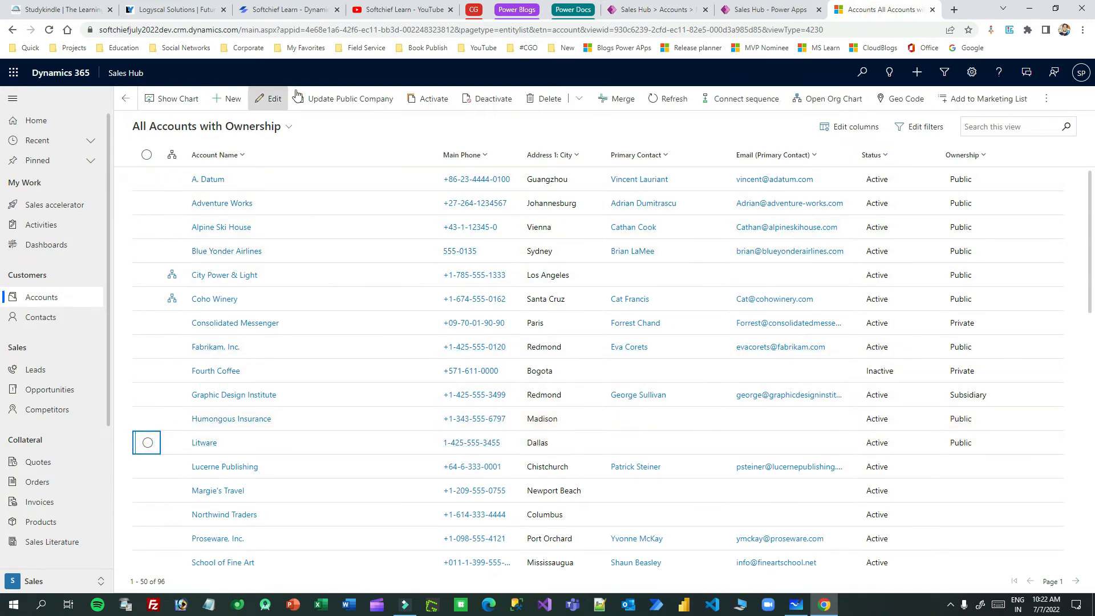
pyautogui.moveTo(349, 97)
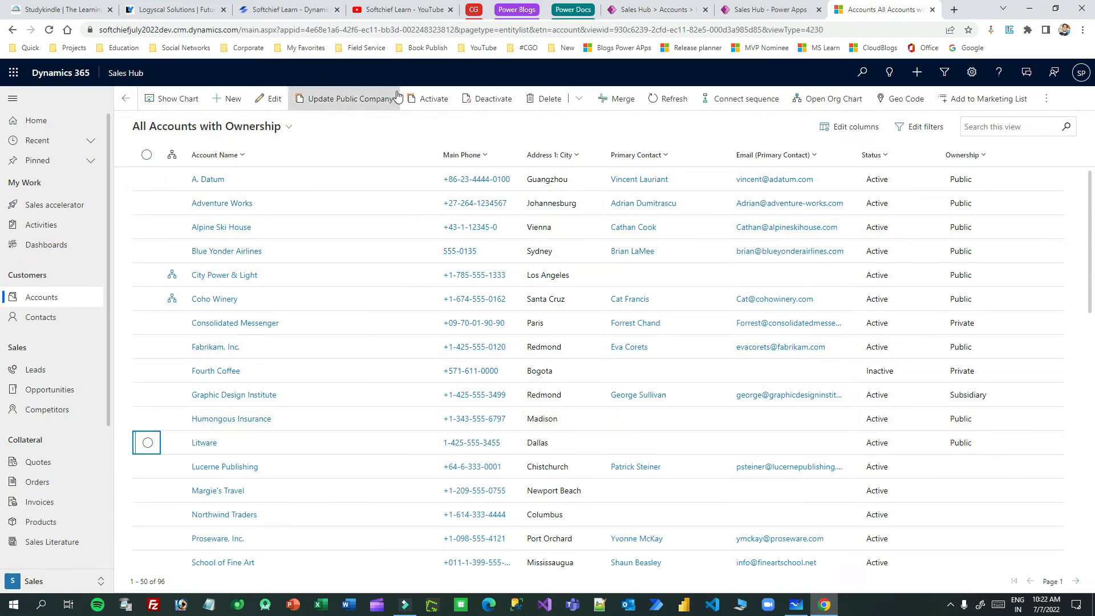
pyautogui.moveTo(61, 36)
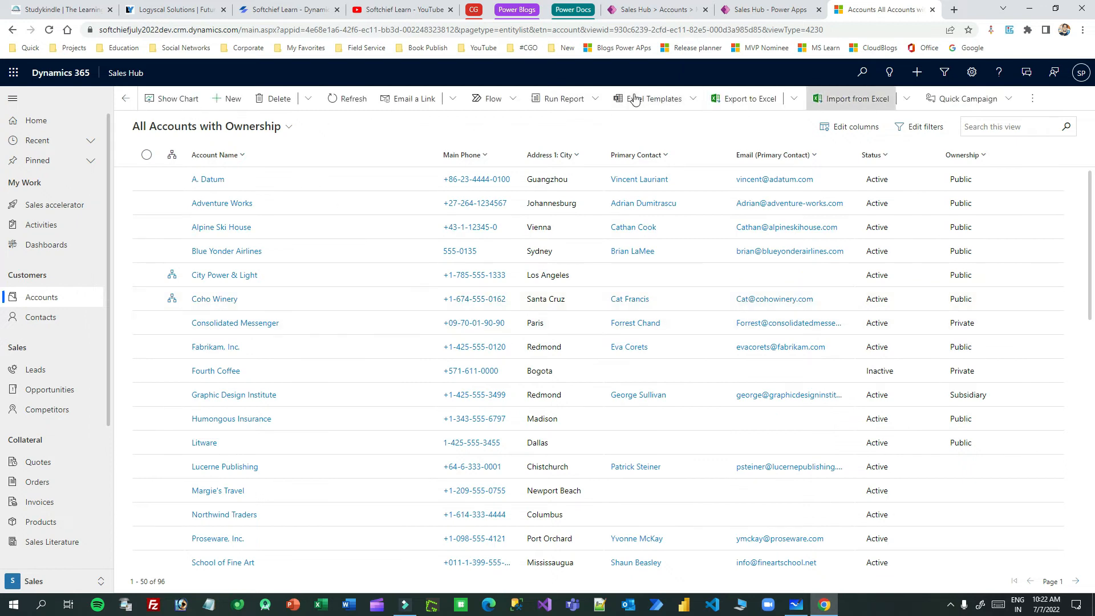
pyautogui.moveTo(149, 253)
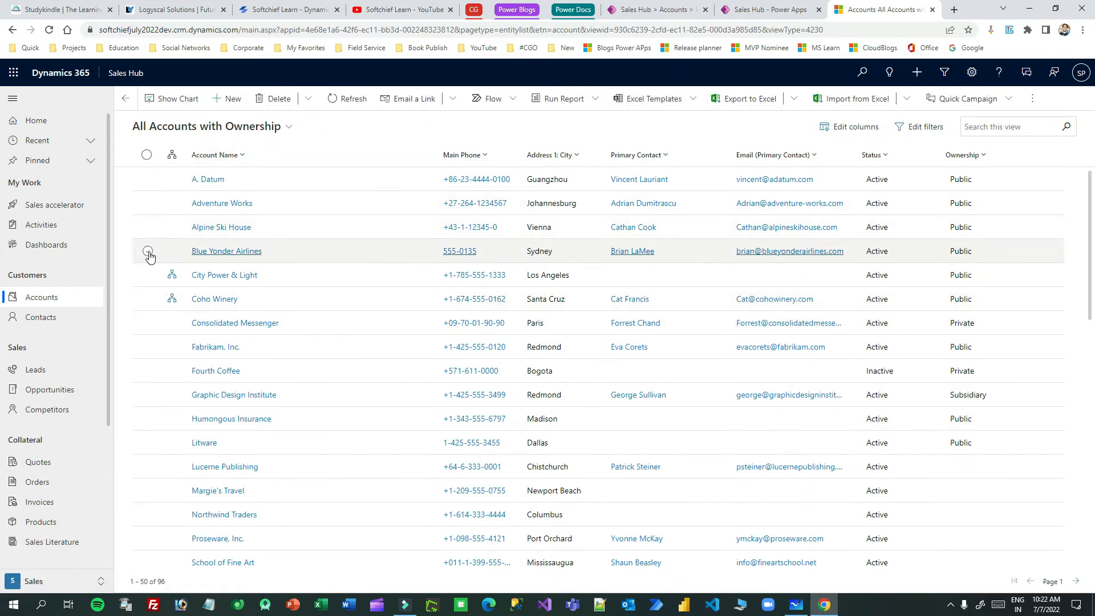
# - Select Blue Yonder Airlines and Coho Winery so Update Public Company appears
pyautogui.click(146, 251)
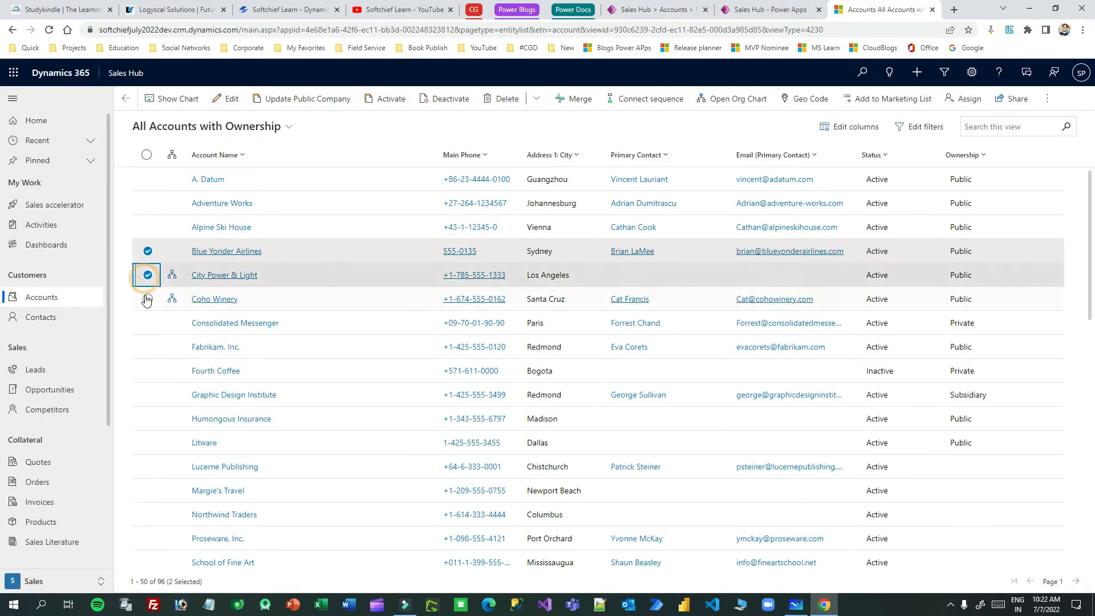
pyautogui.click(147, 298)
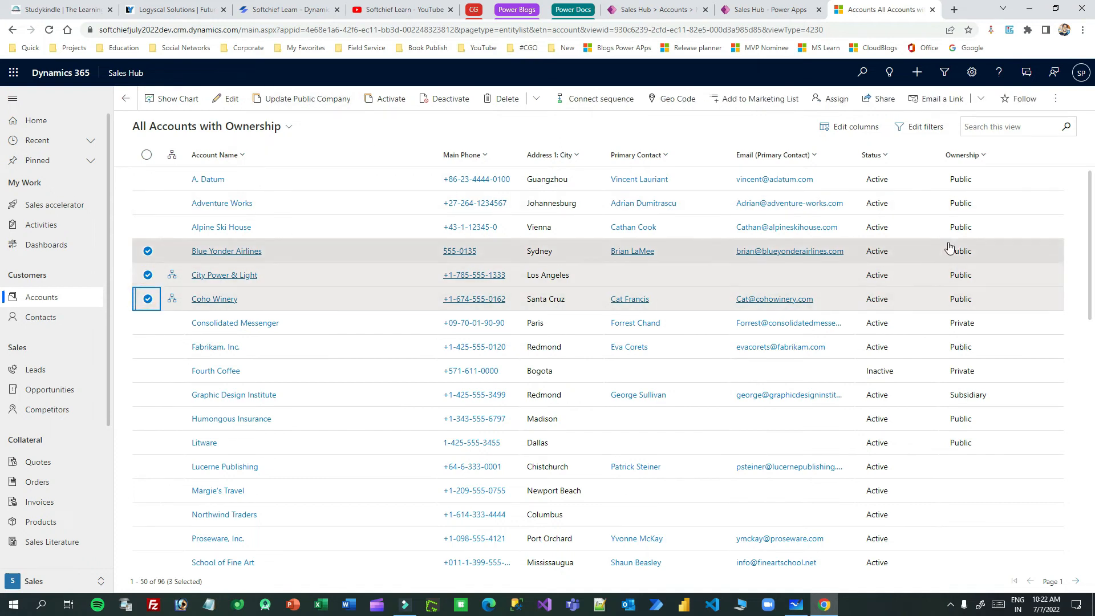
pyautogui.moveTo(967, 287)
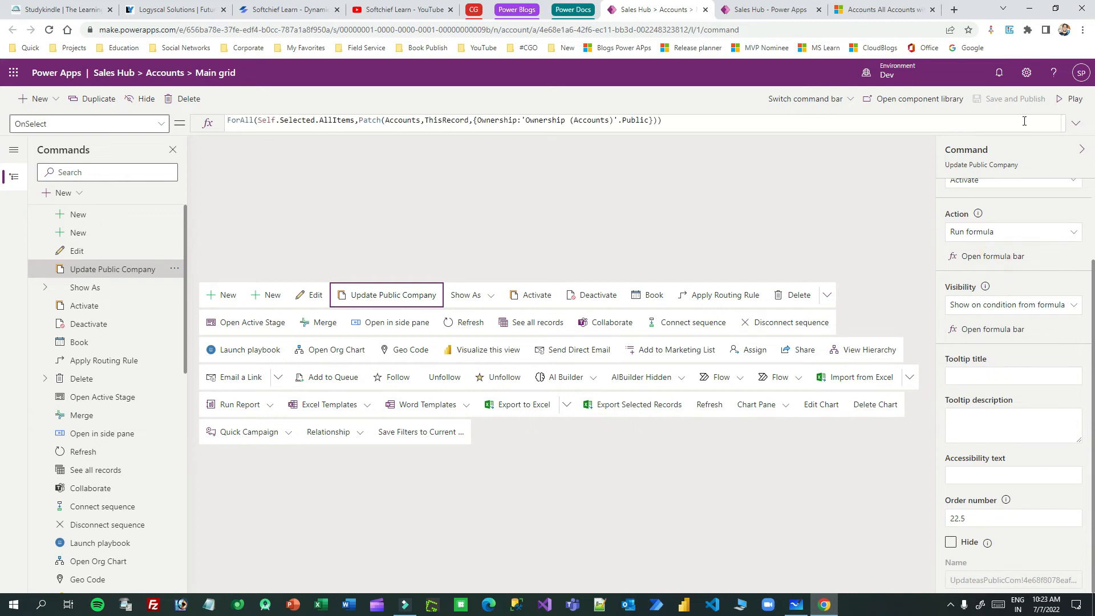
pyautogui.click(248, 120)
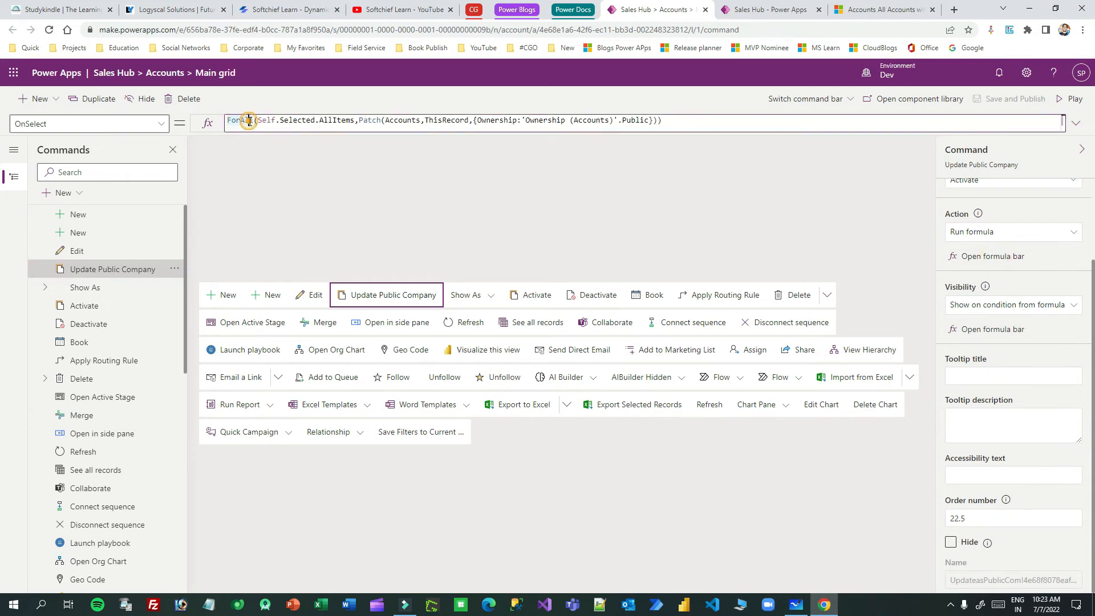
pyautogui.doubleClick(241, 120)
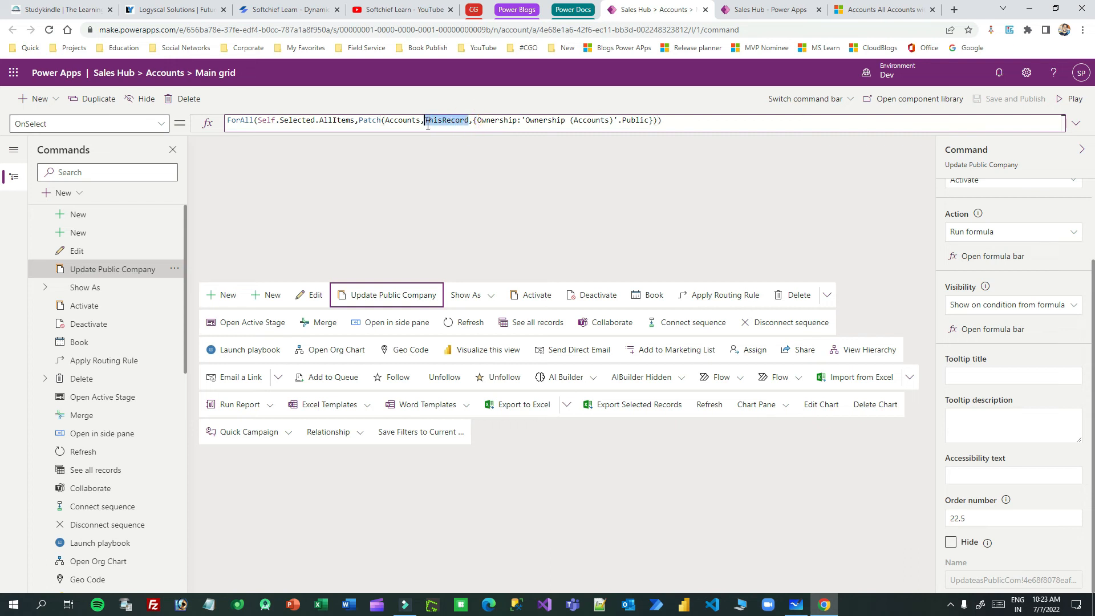
pyautogui.doubleClick(448, 121)
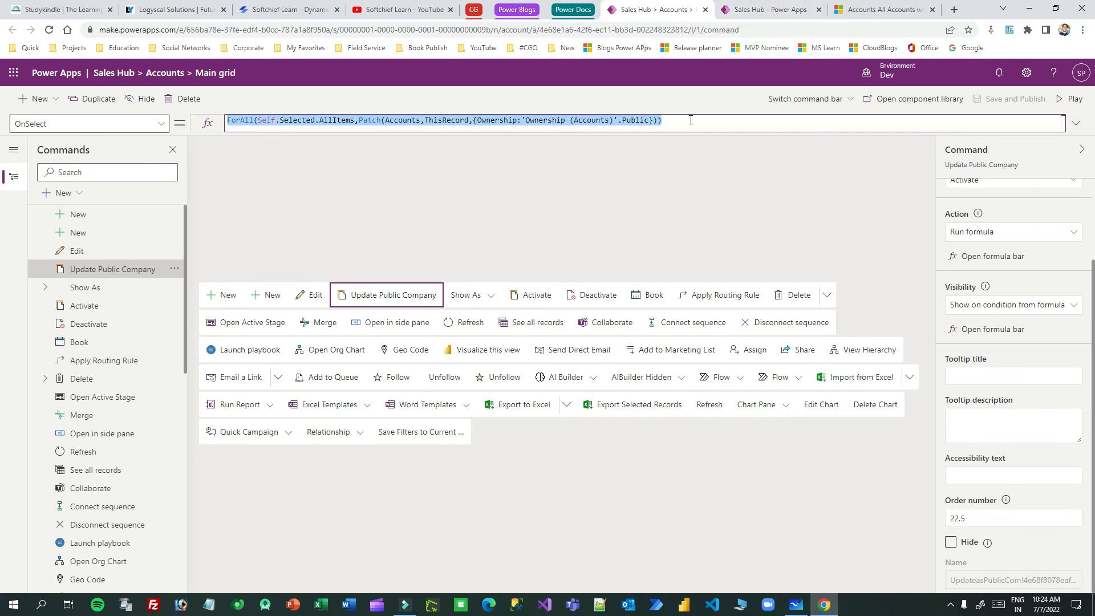
pyautogui.click(809, 99)
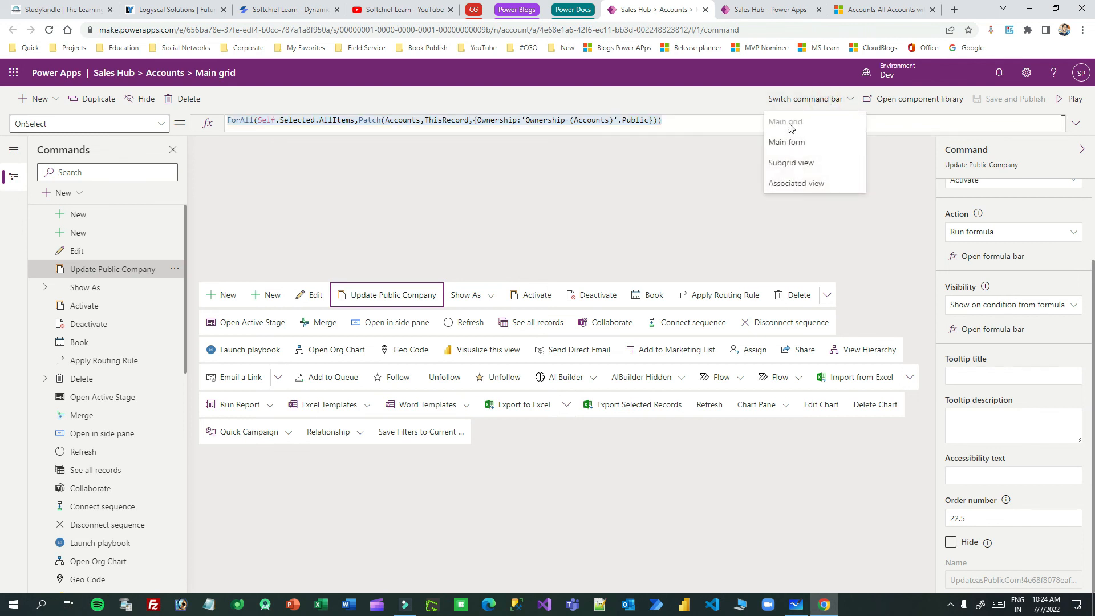
pyautogui.moveTo(811, 130)
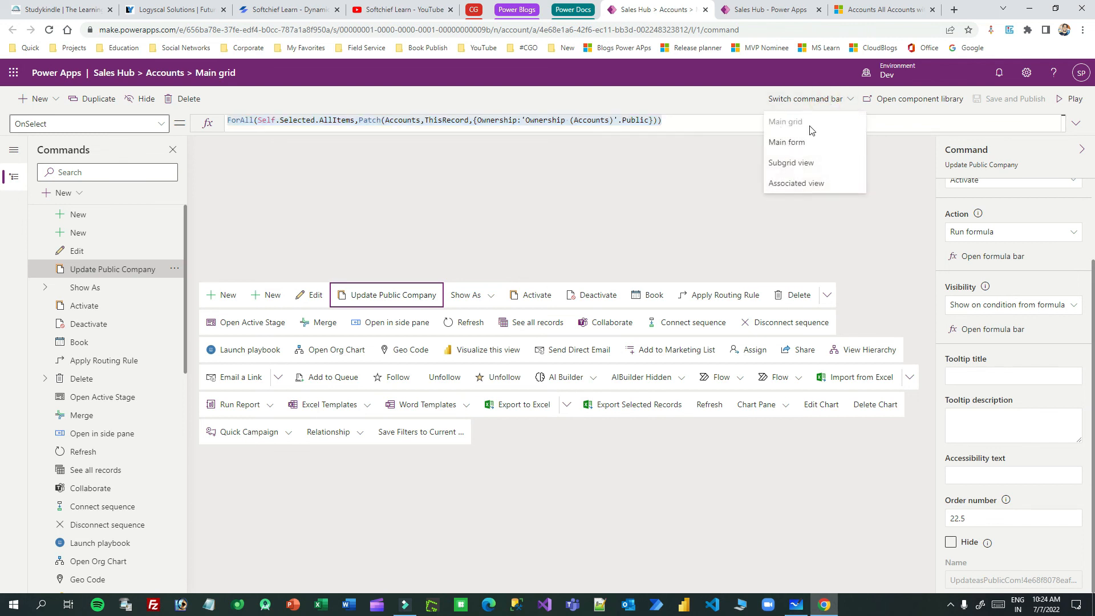